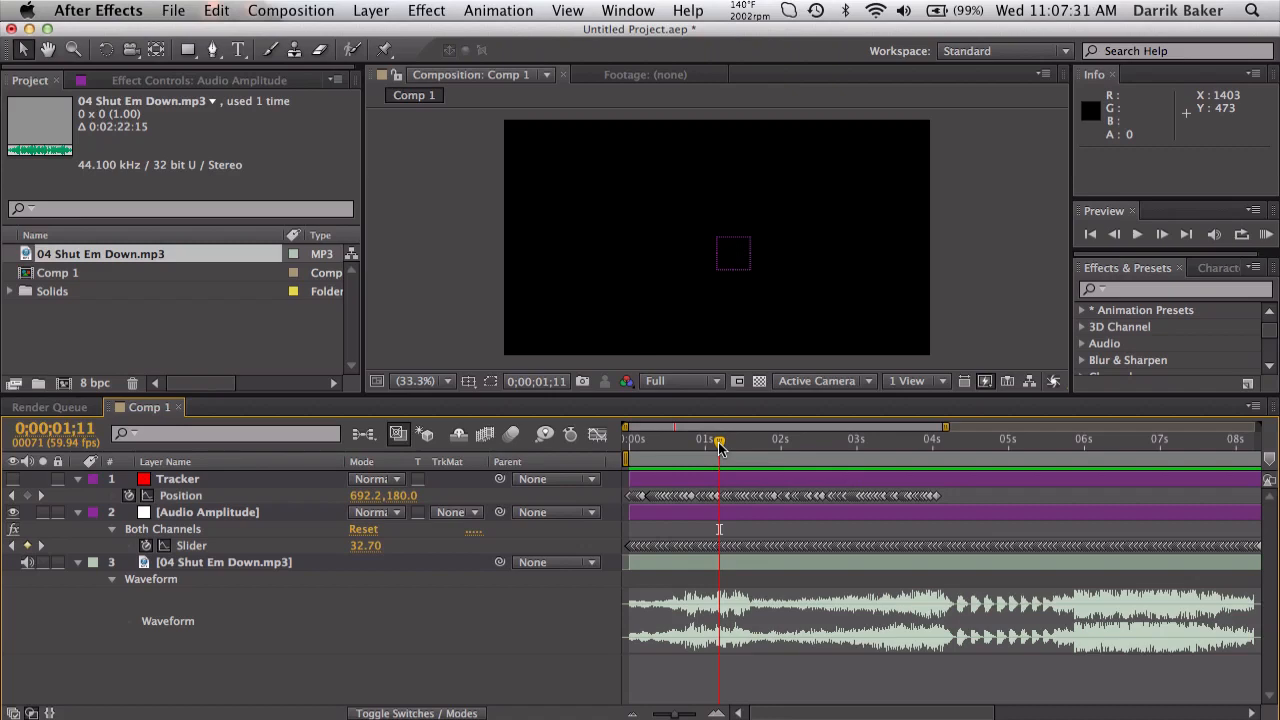
# Step: Convert the mp3 layer's audio loudness into keyframes on an Audio Amplitude layer
pyautogui.click(224, 560)
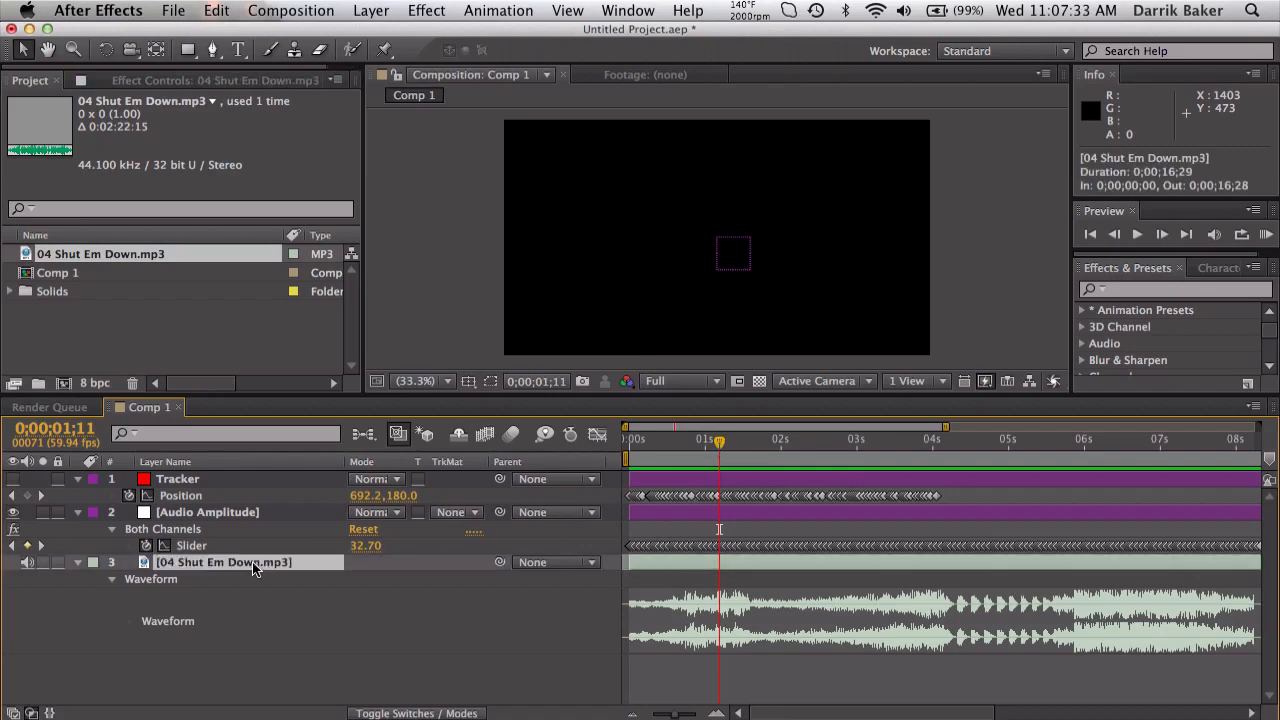
pyautogui.rightClick(224, 560)
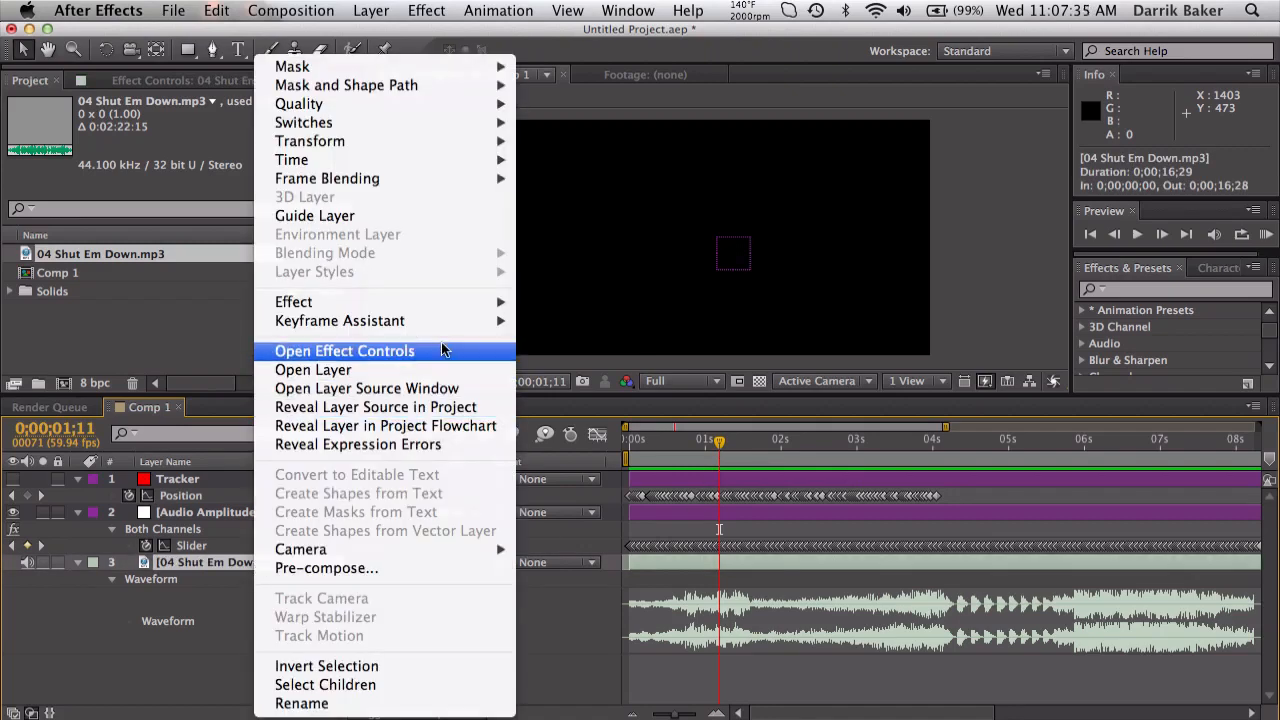
pyautogui.moveTo(340, 320)
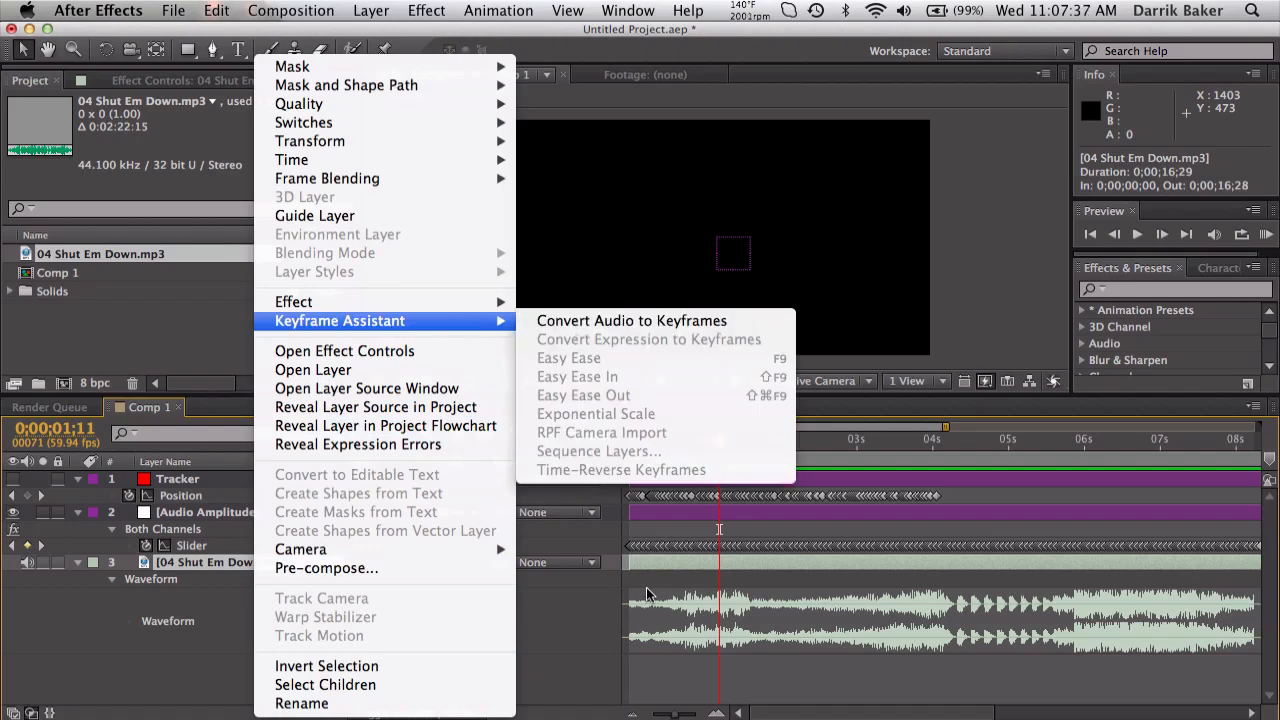
pyautogui.click(632, 320)
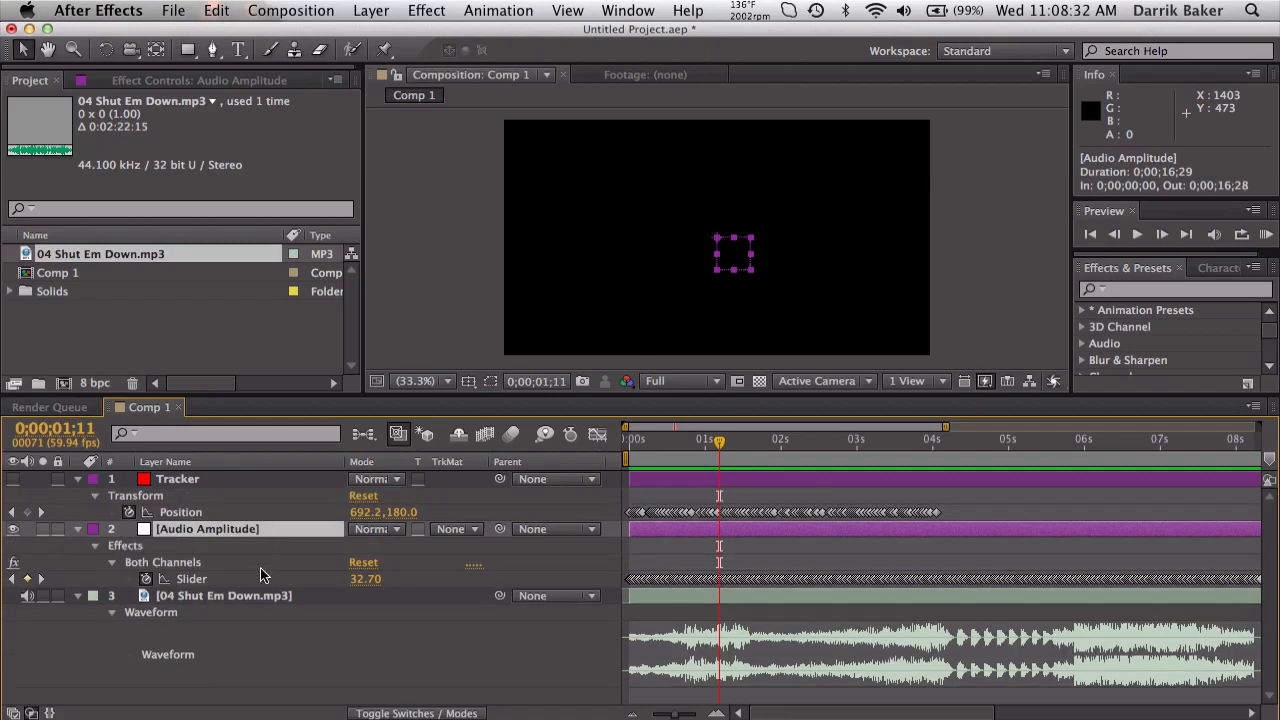
# Step: Show the amplitude slider keyframes as a value graph and park the time near four seconds
pyautogui.click(596, 434)
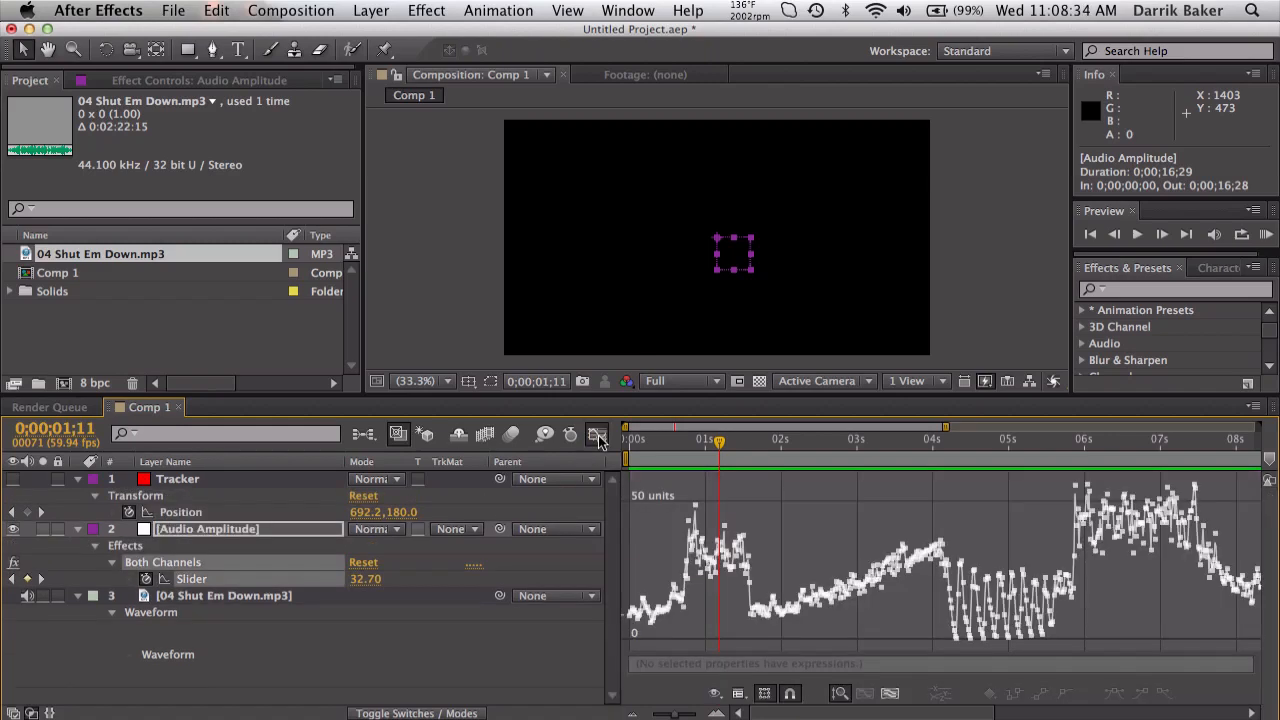
pyautogui.moveTo(716, 440); pyautogui.dragTo(668, 440)
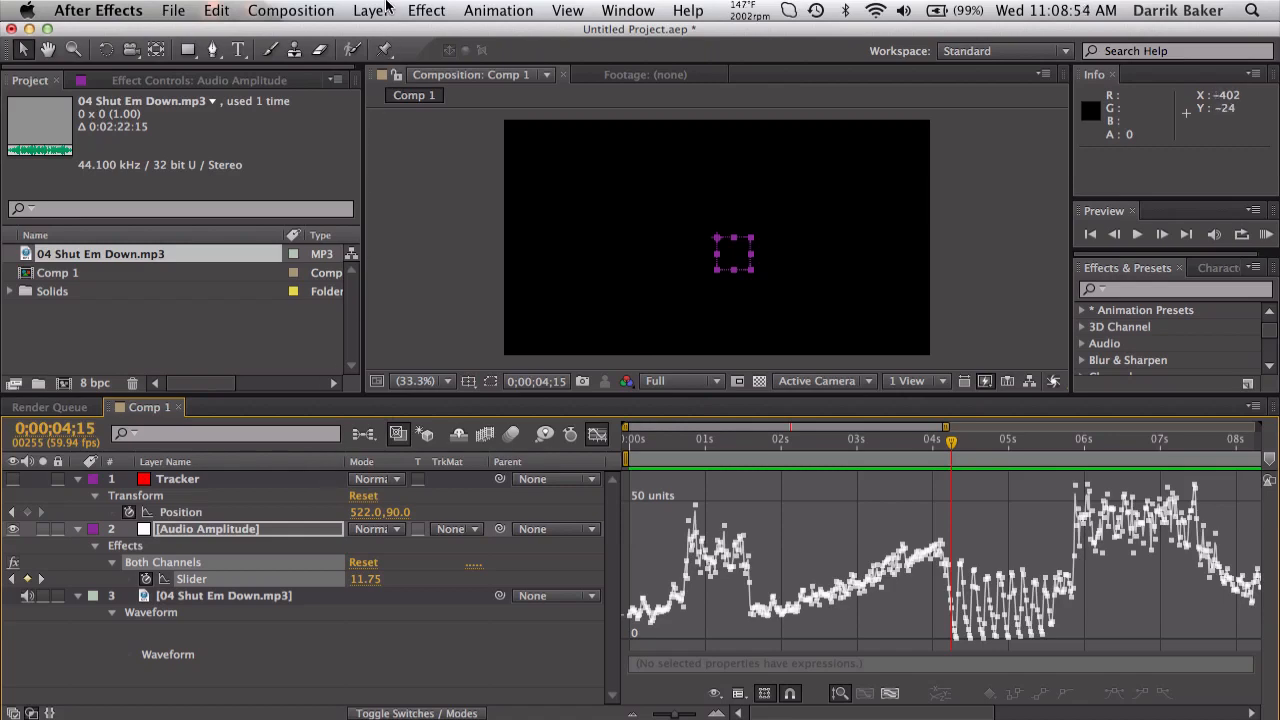
# Step: Create a new white solid layer at composition size
pyautogui.click(370, 10)
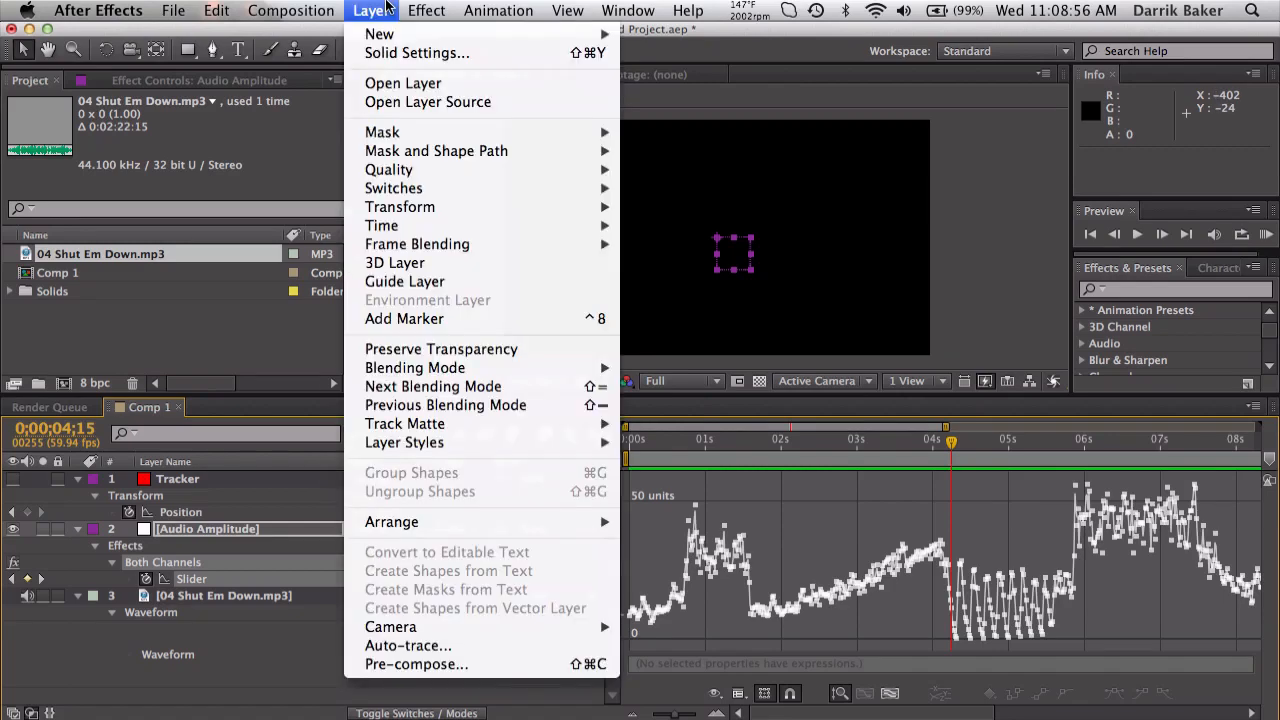
pyautogui.moveTo(380, 34)
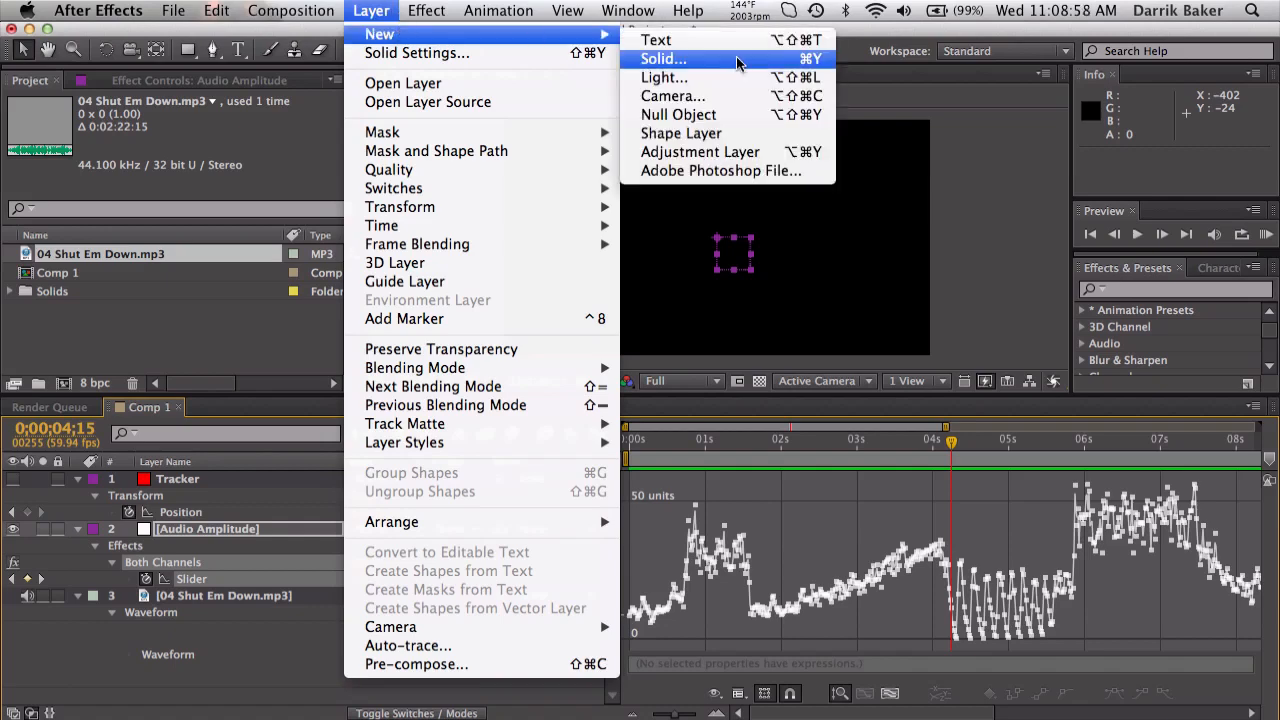
pyautogui.click(664, 58)
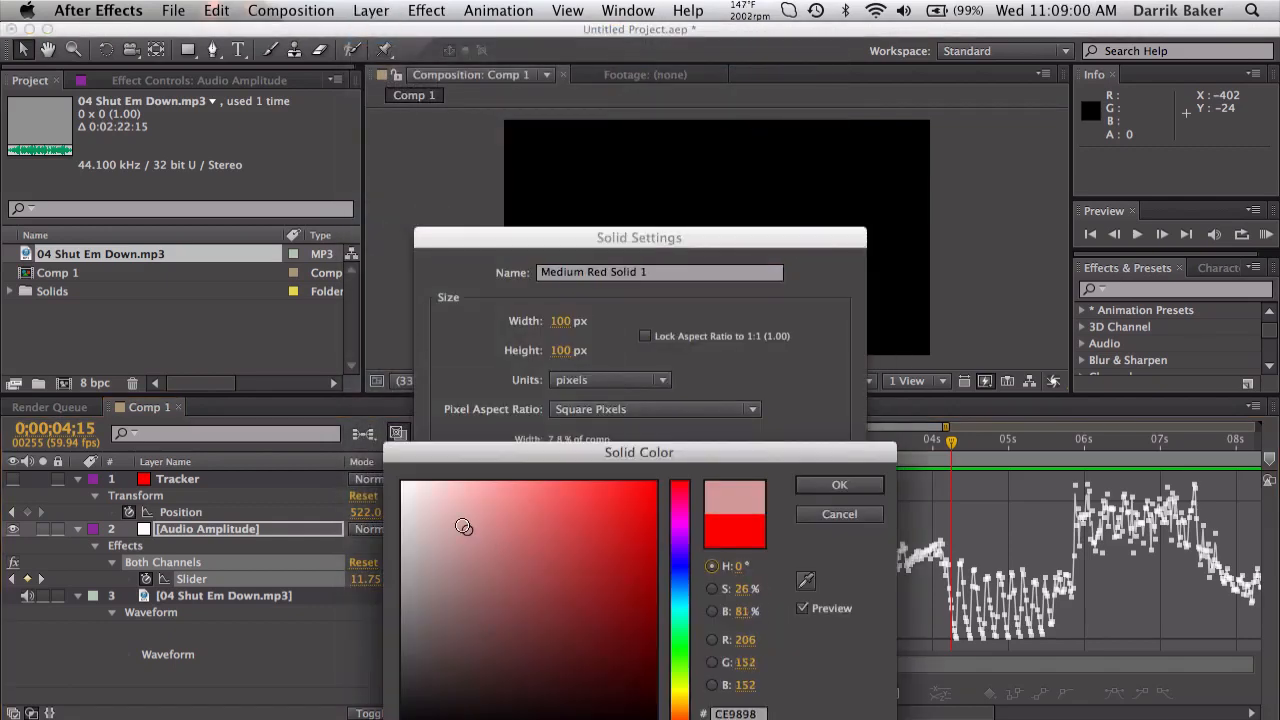
pyautogui.click(840, 484)
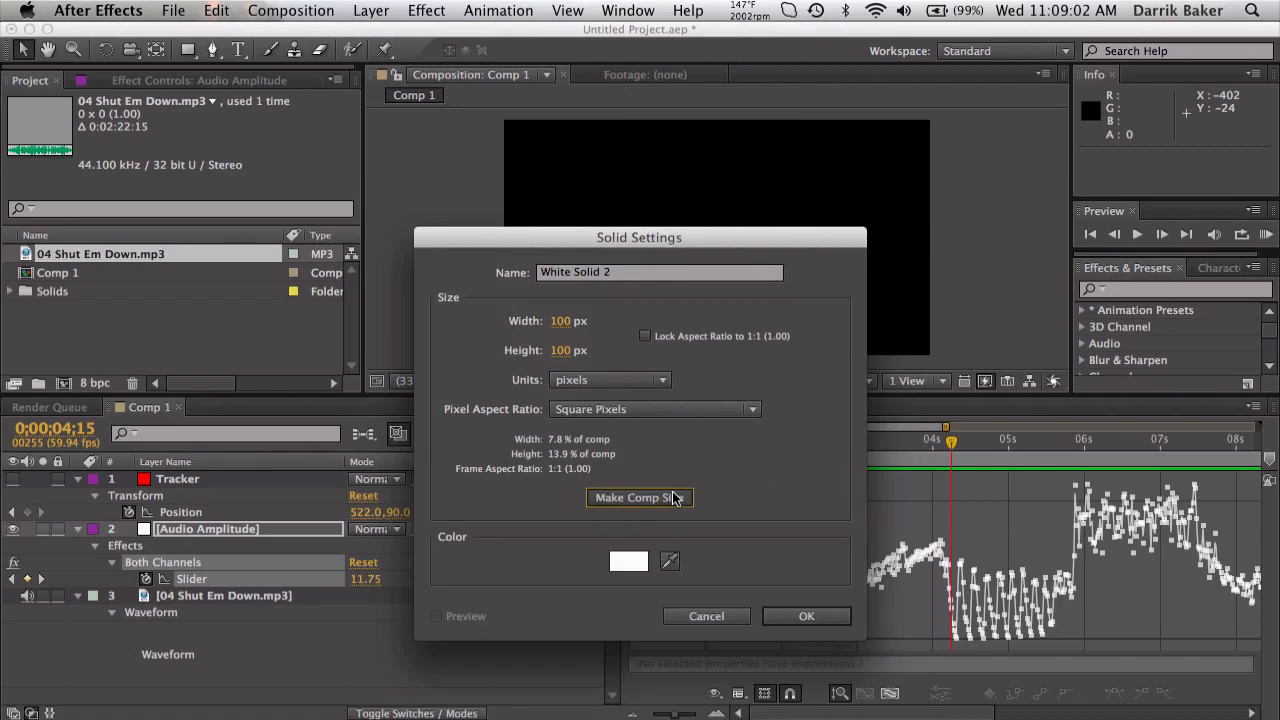
pyautogui.click(806, 616)
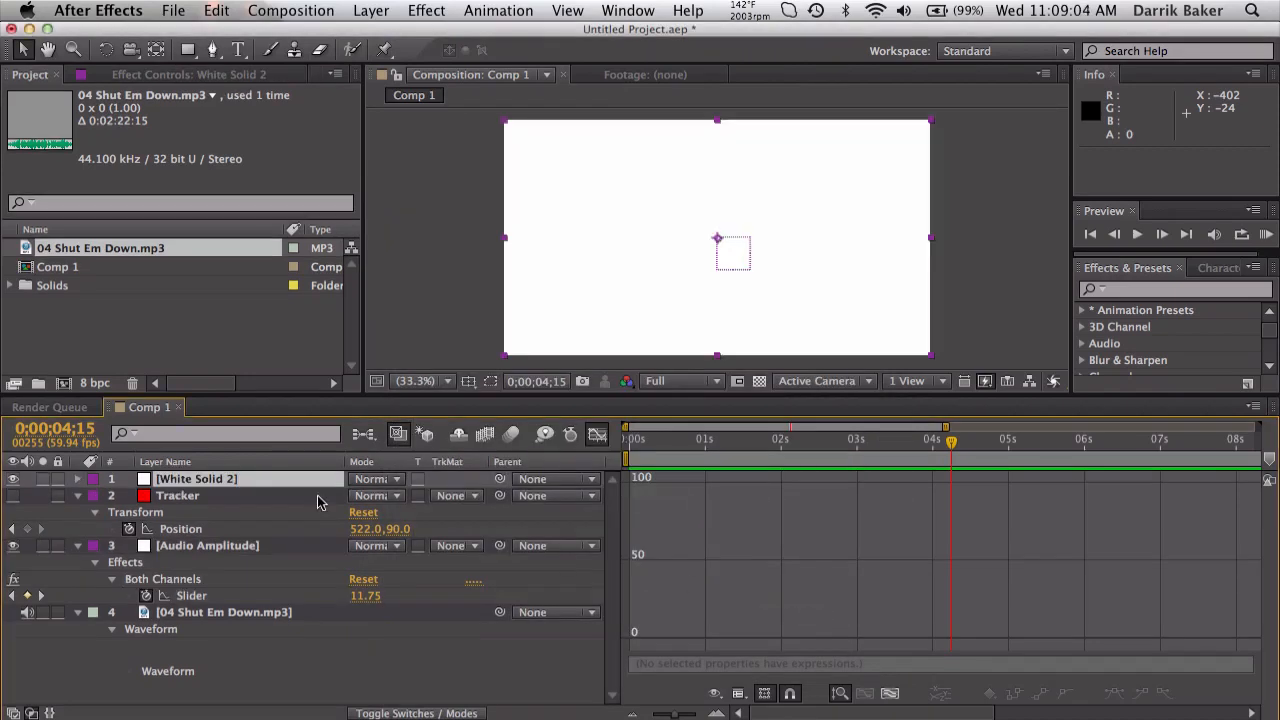
# Step: Drive the solid's Opacity with an expression pick-whipped to the Both Channels slider, then preview
pyautogui.click(76, 480)
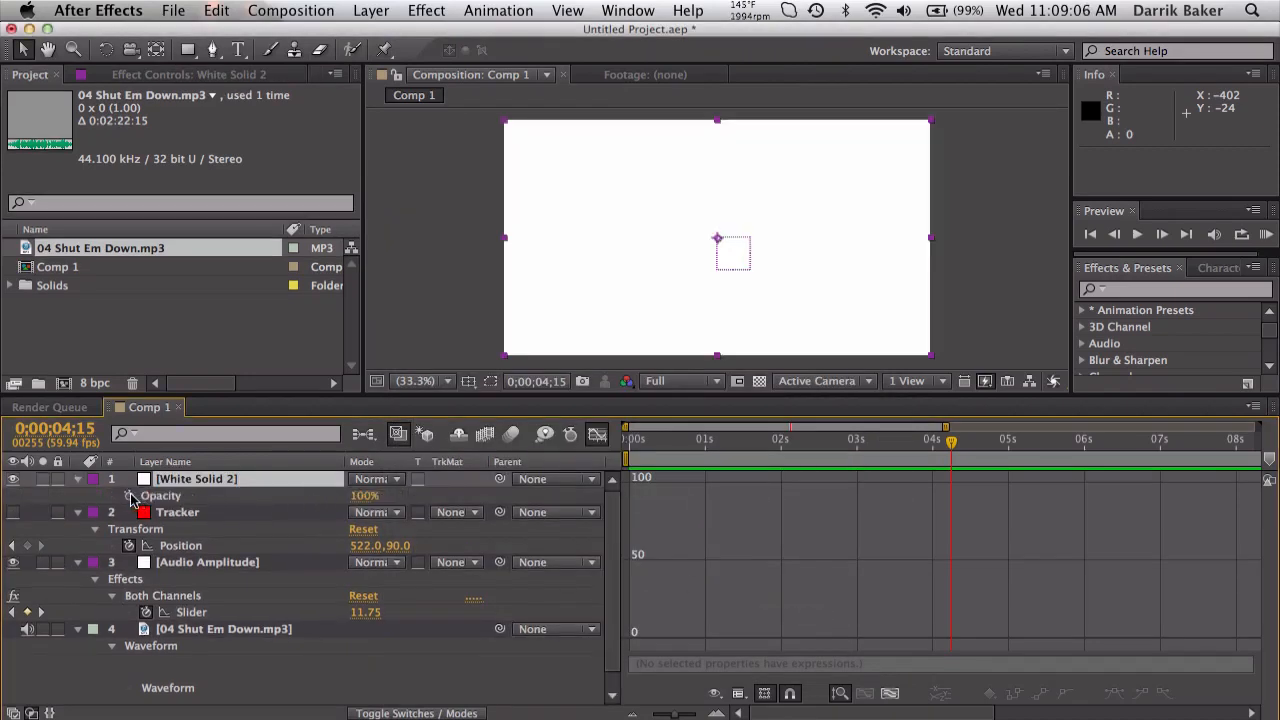
pyautogui.click(128, 496)
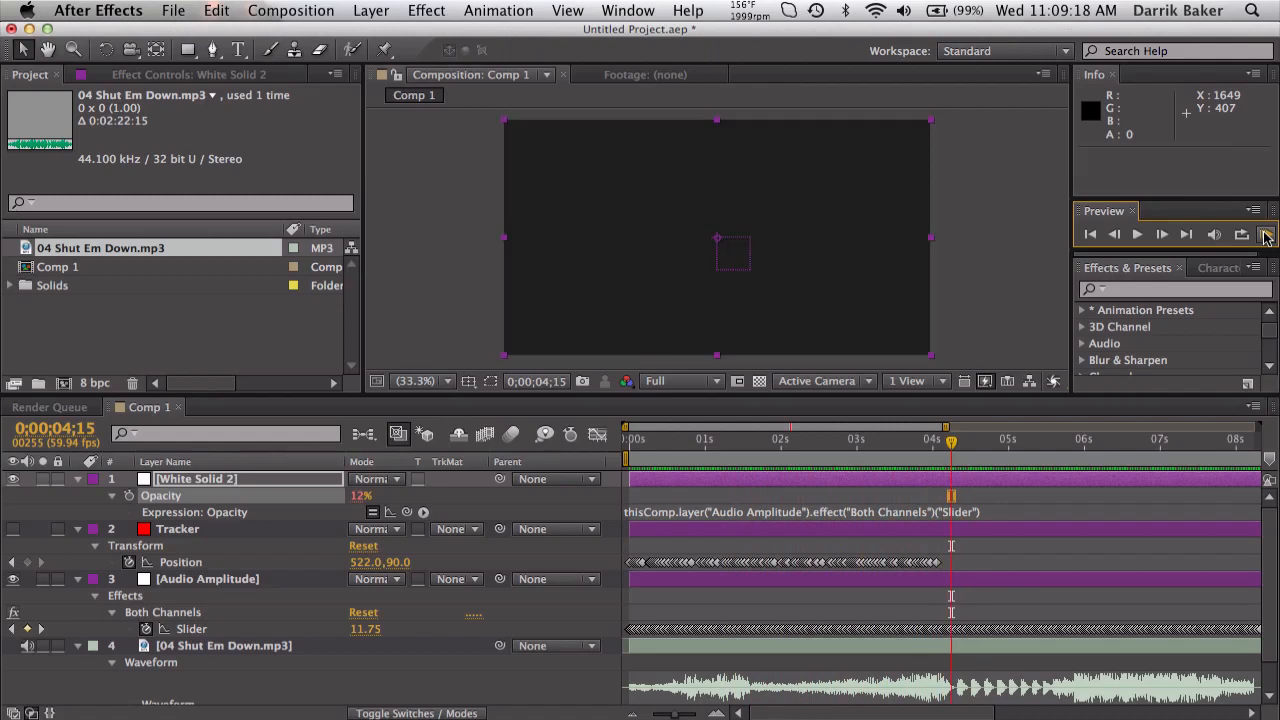
pyautogui.click(662, 440)
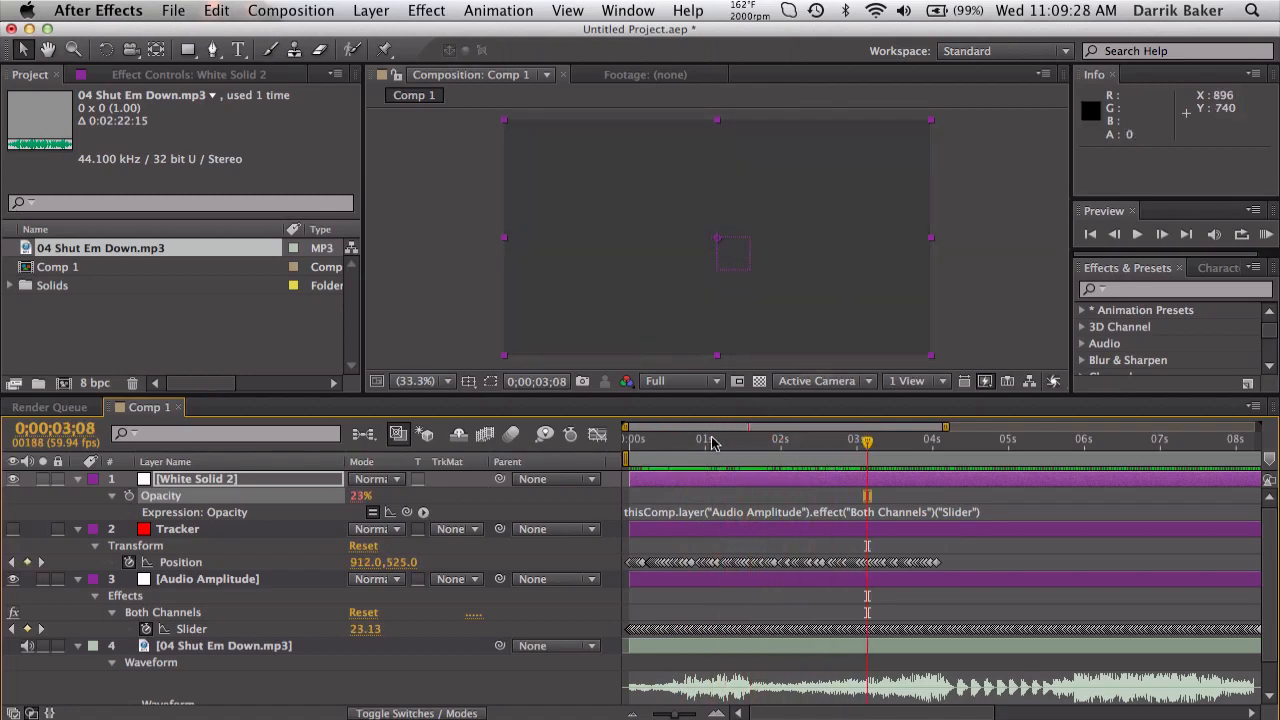
pyautogui.click(716, 438)
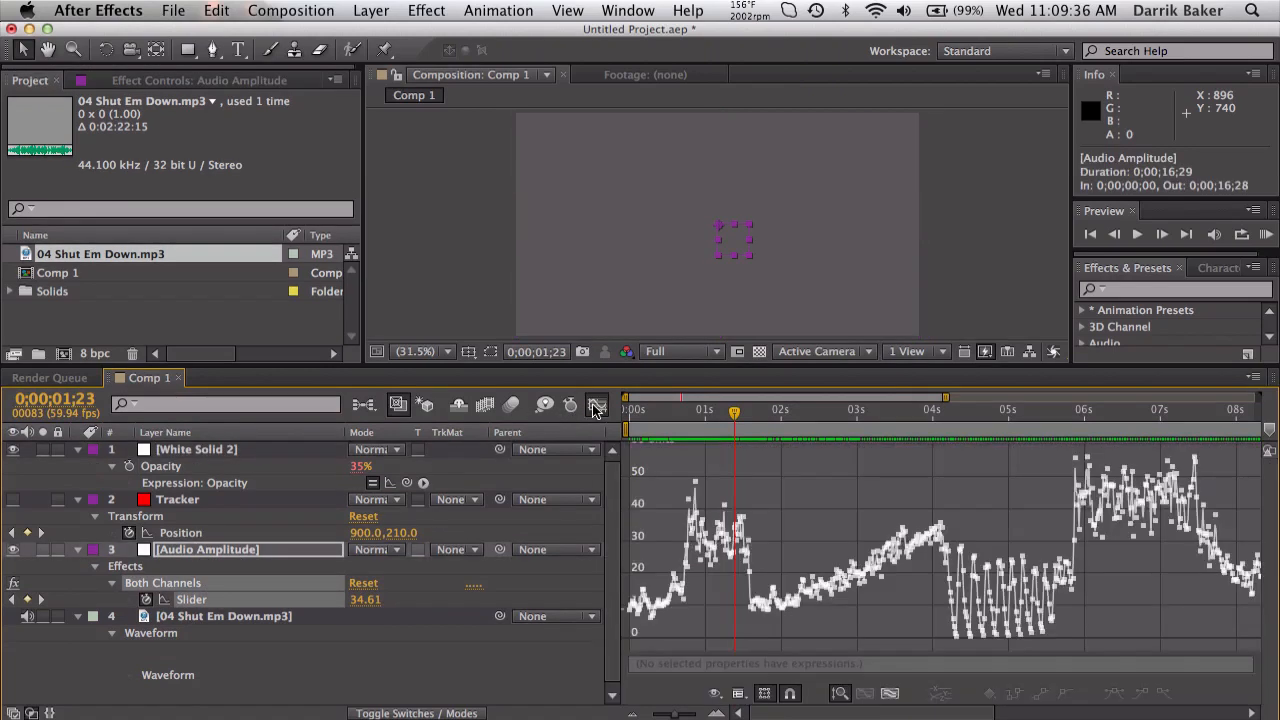
pyautogui.moveTo(596, 404)
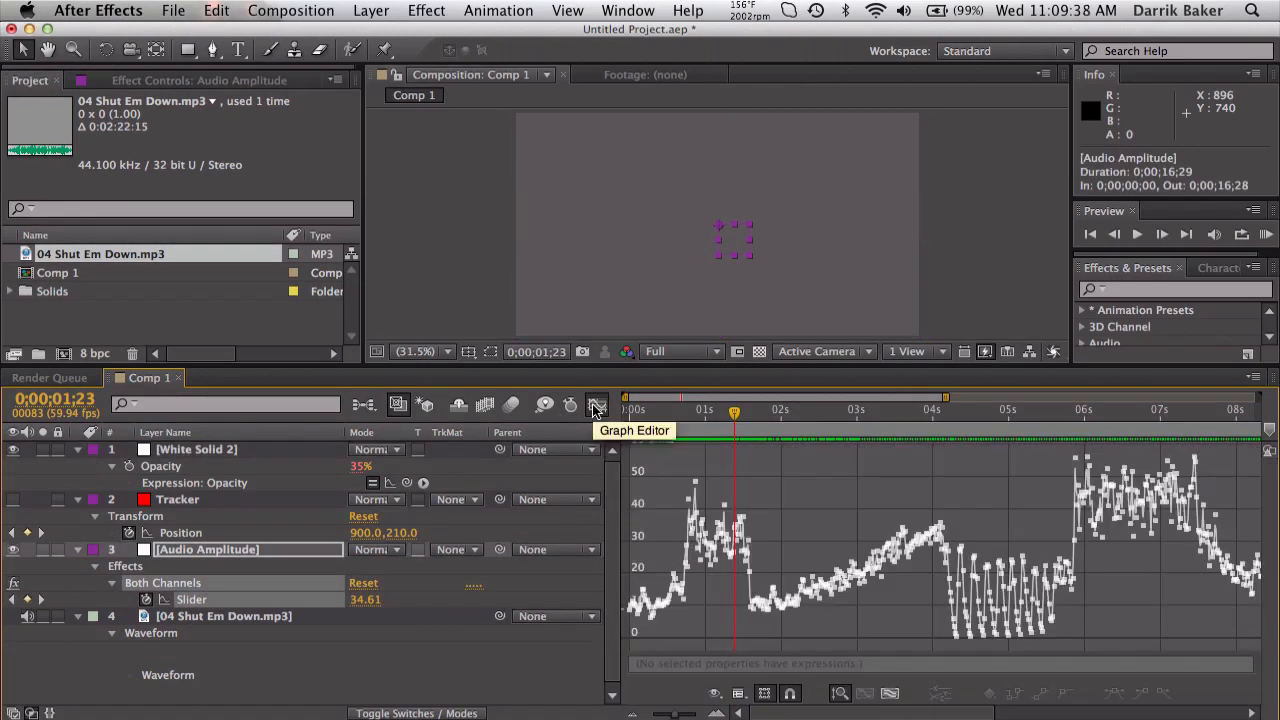
# Step: Add a smooth(2,5) expression to the Audio Amplitude slider property
pyautogui.click(596, 404)
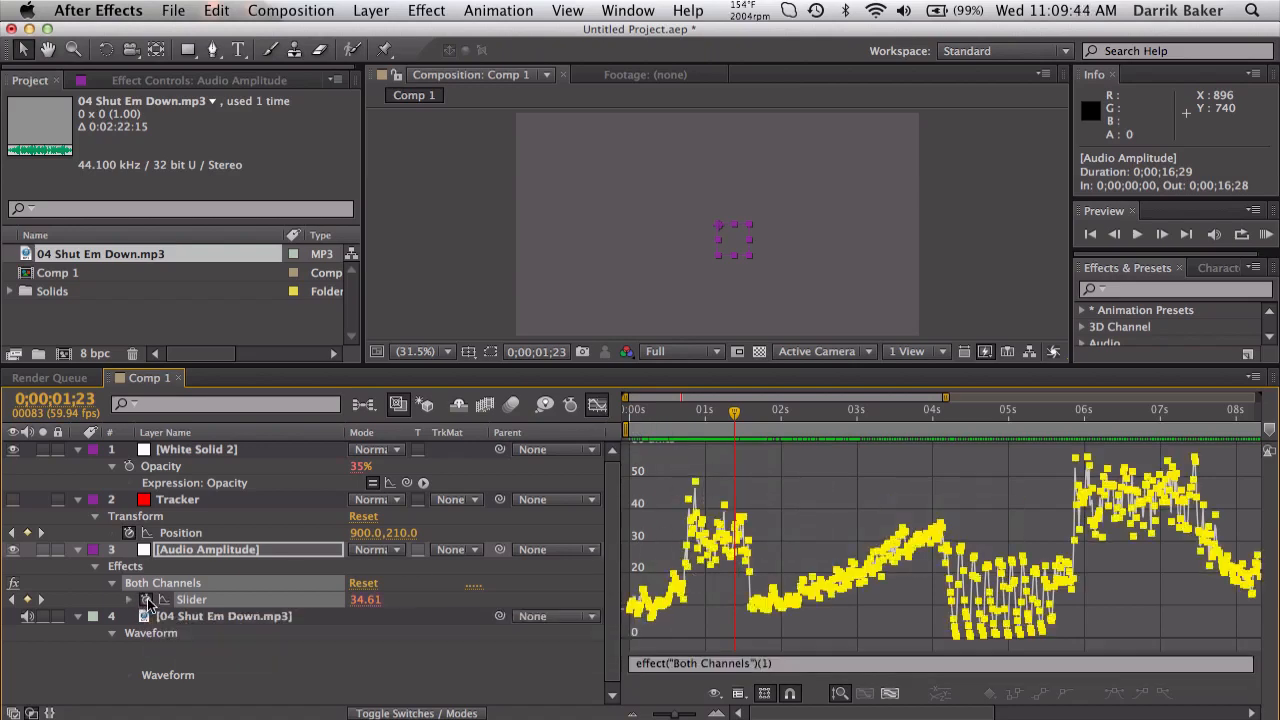
pyautogui.click(150, 600)
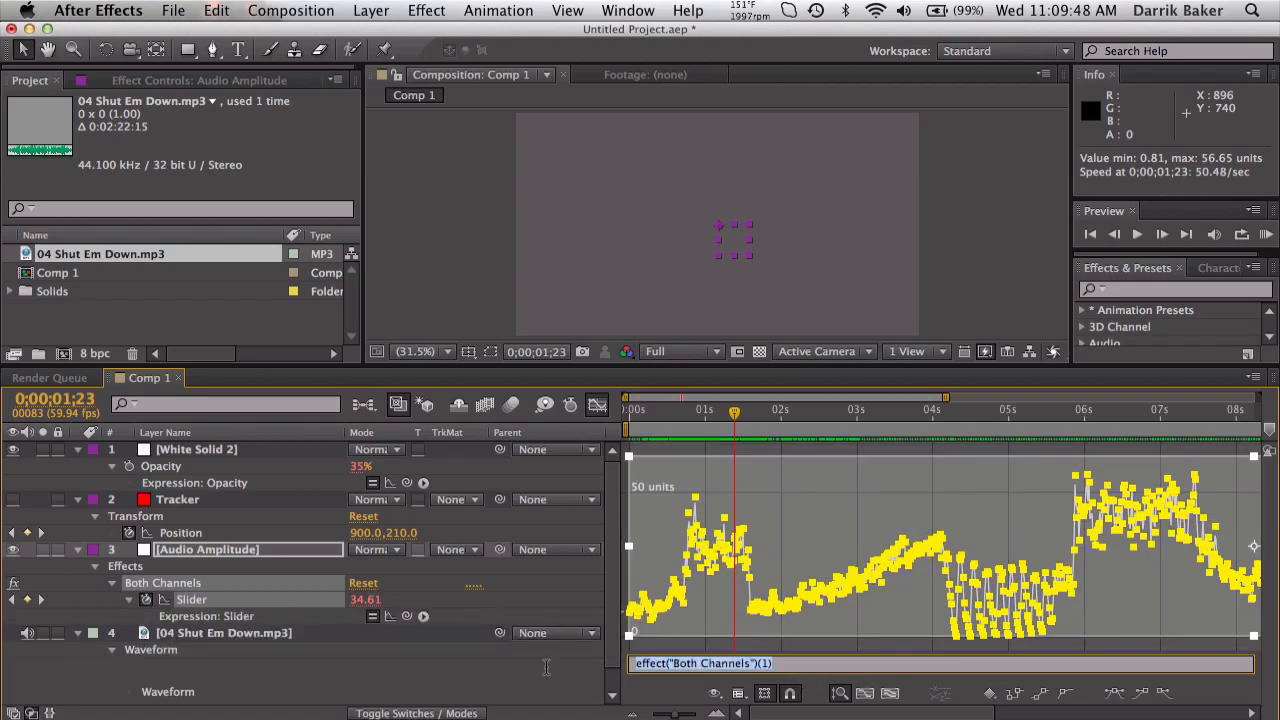
pyautogui.write('sm')
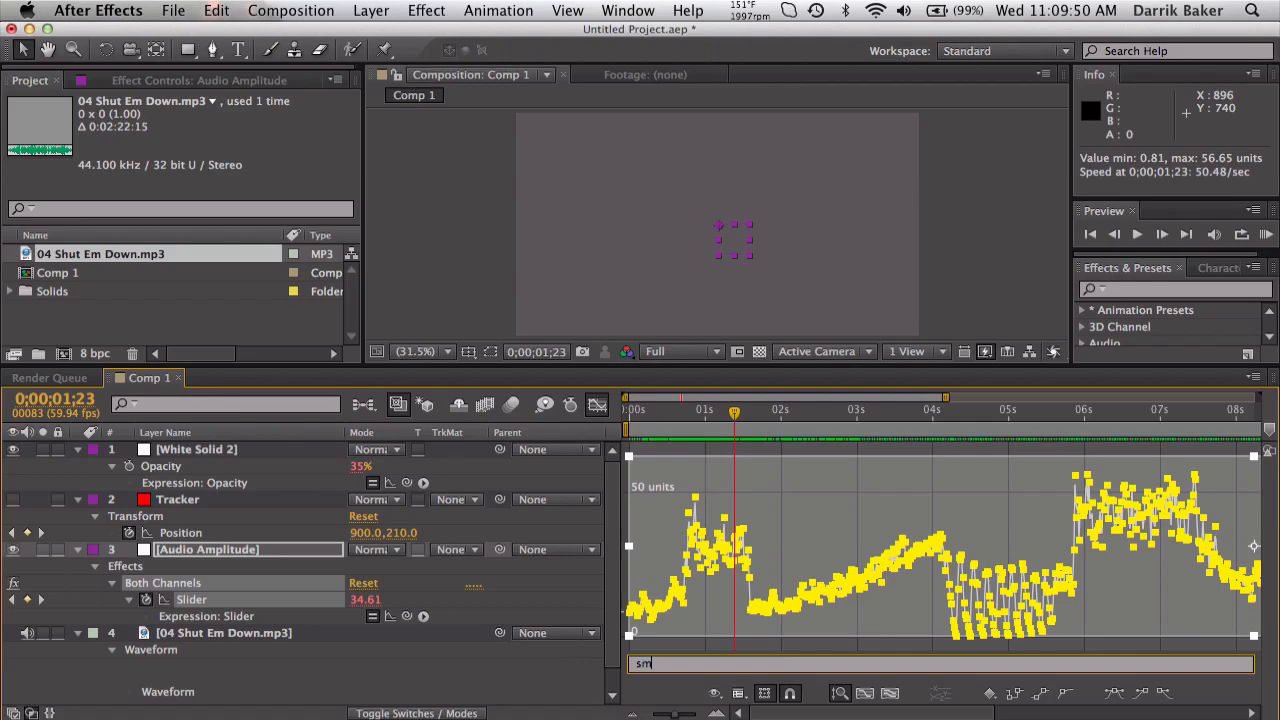
pyautogui.write('ooth')
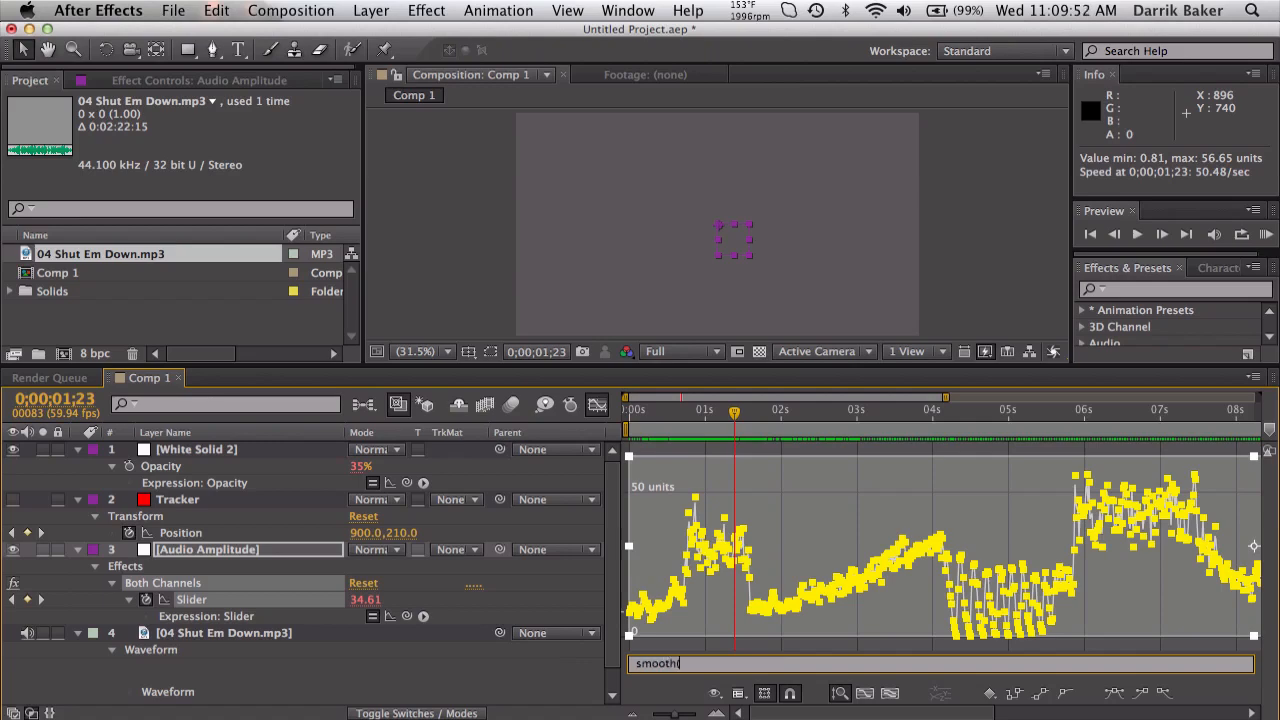
pyautogui.write('(2,5)')
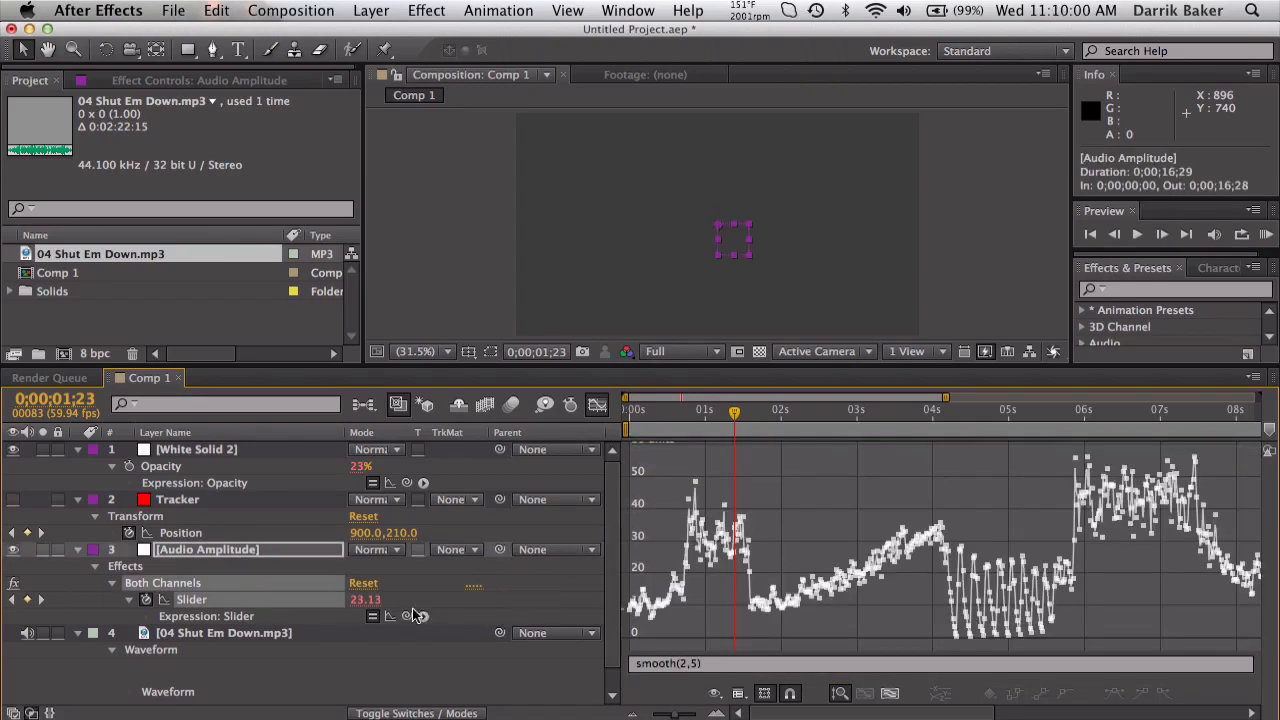
pyautogui.moveTo(392, 624)
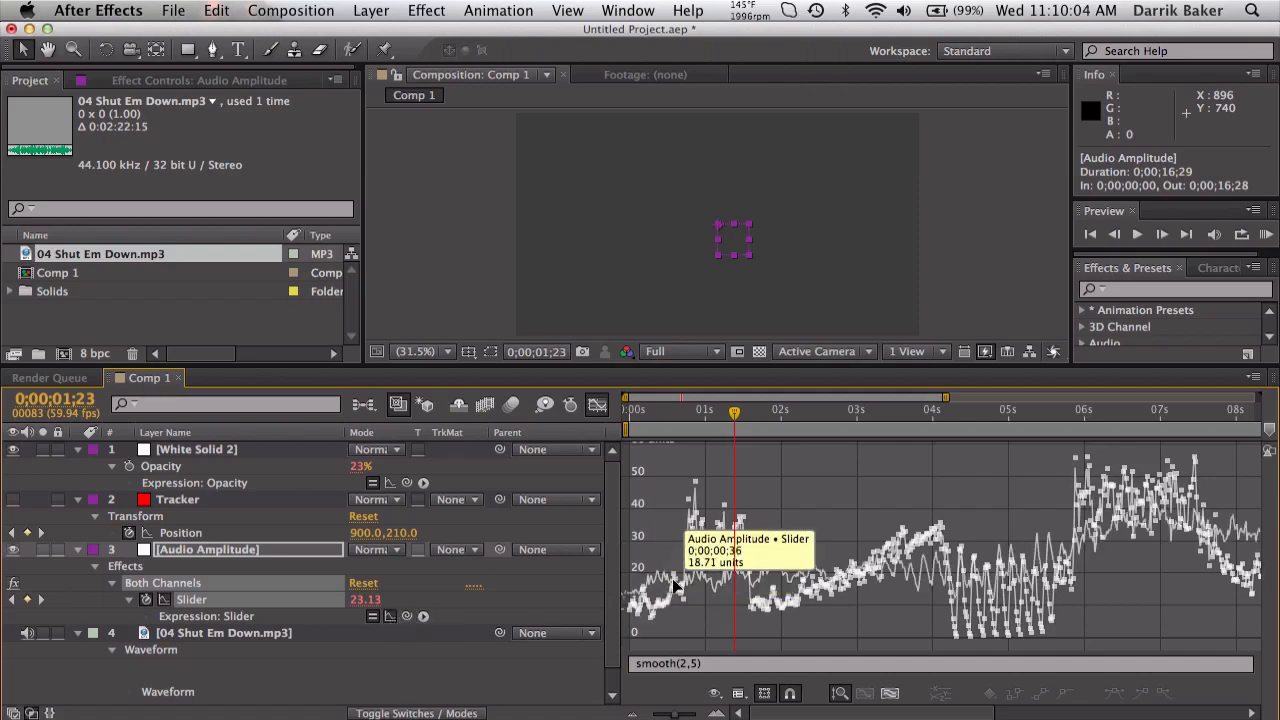
pyautogui.moveTo(748, 572)
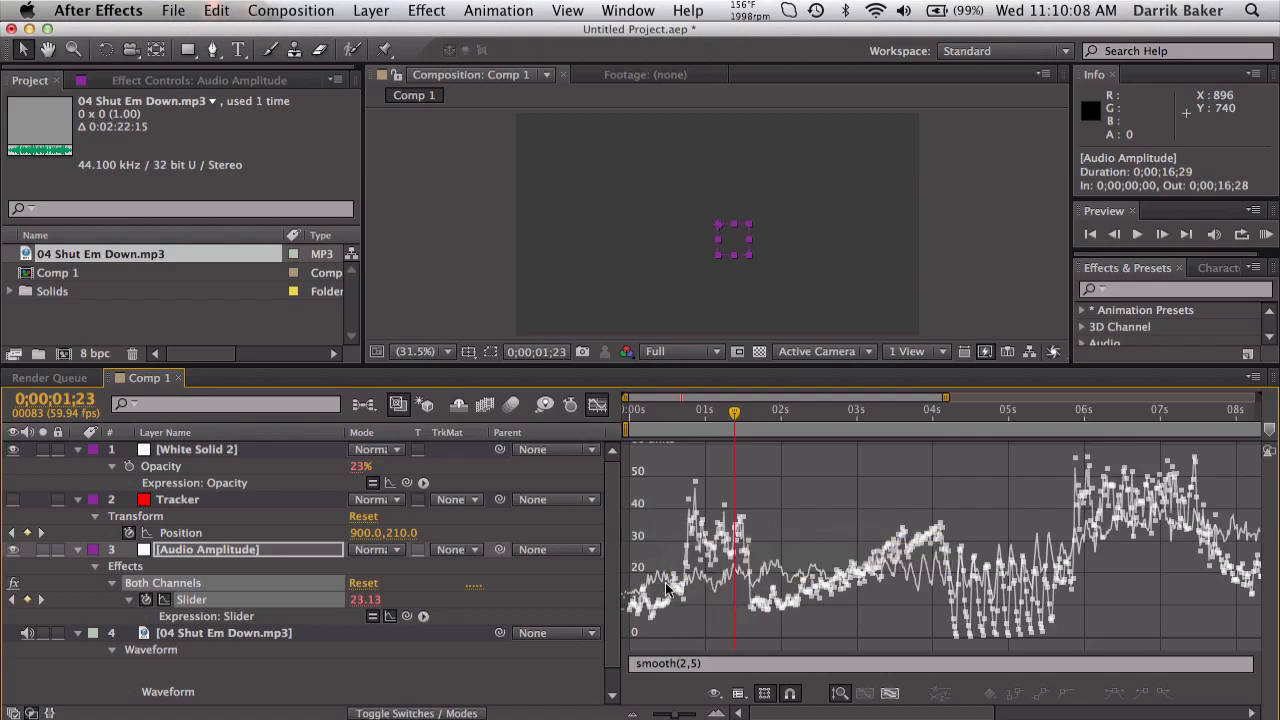
pyautogui.moveTo(978, 580)
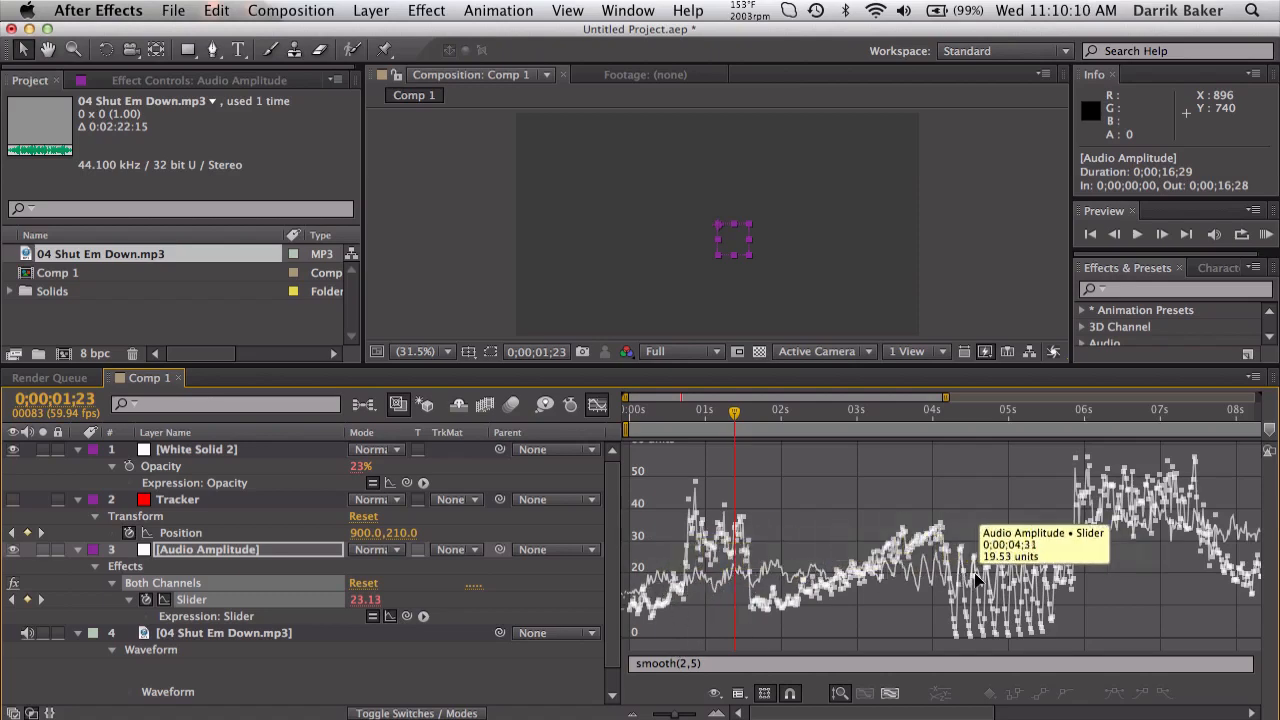
pyautogui.moveTo(788, 608)
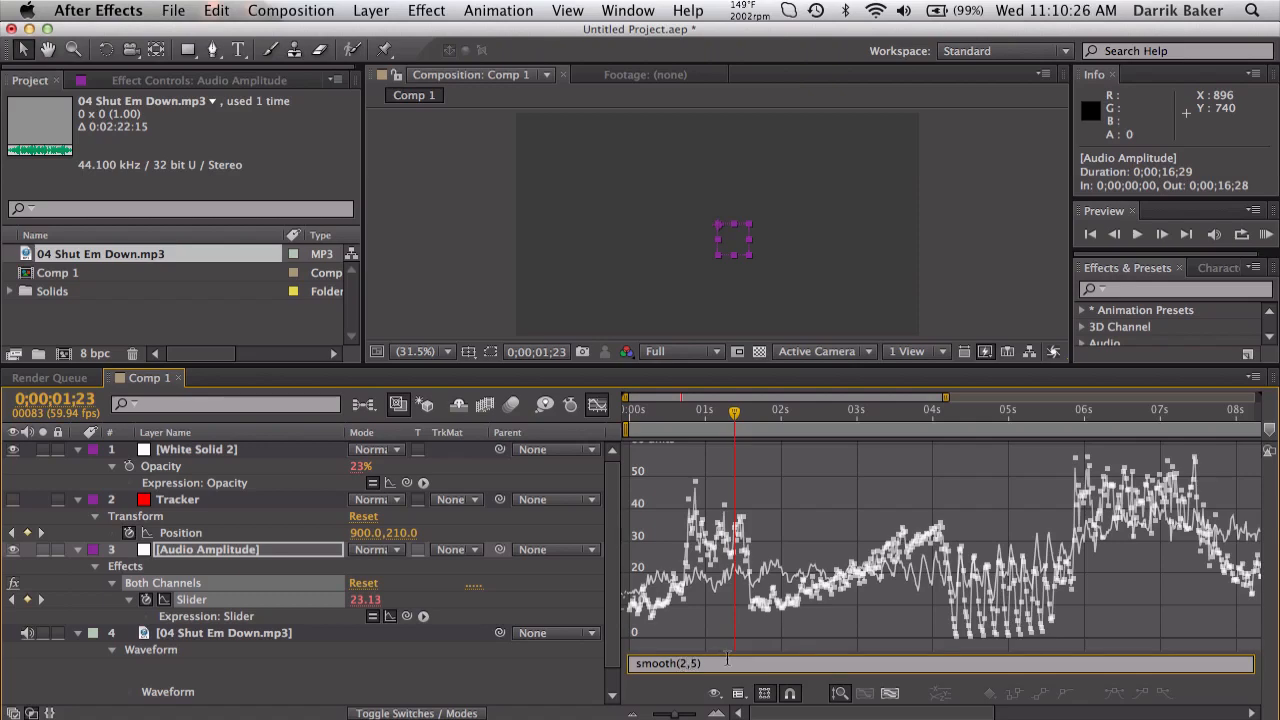
# Step: Retune the slider expression to smooth(0.5,5) and inspect the gentler curve on the layer
pyautogui.write('=')
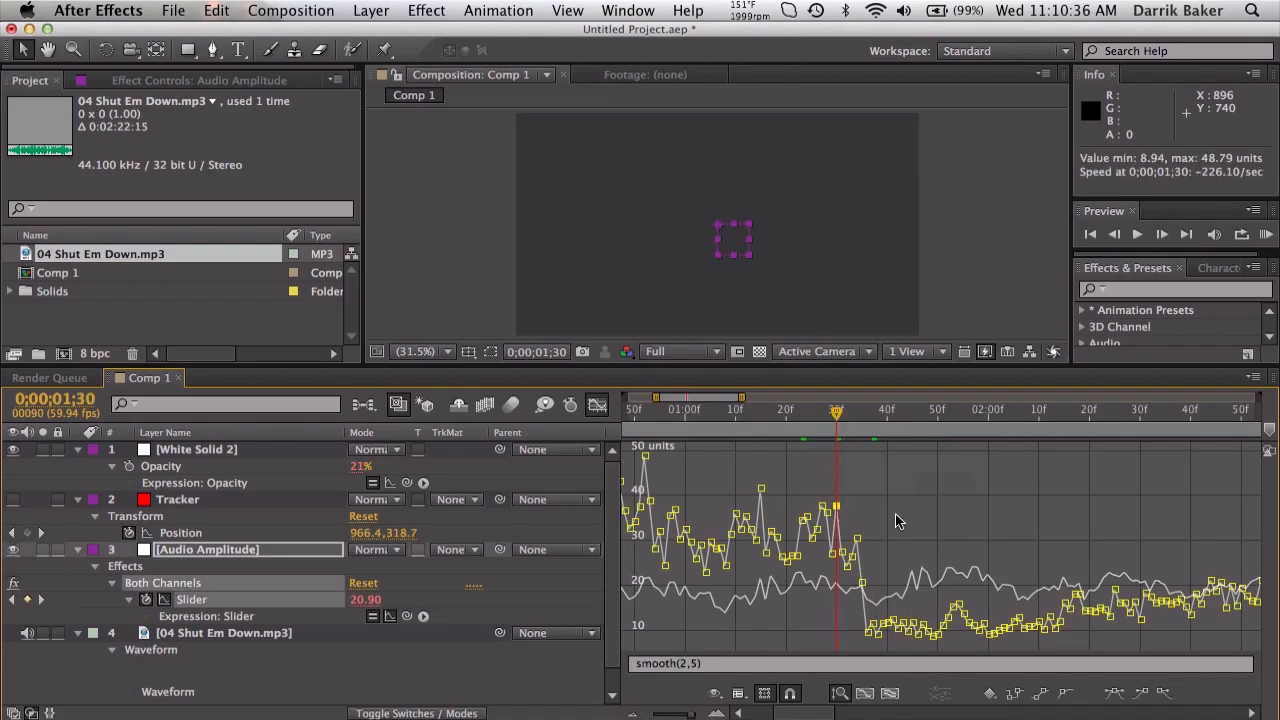
pyautogui.moveTo(1172, 460)
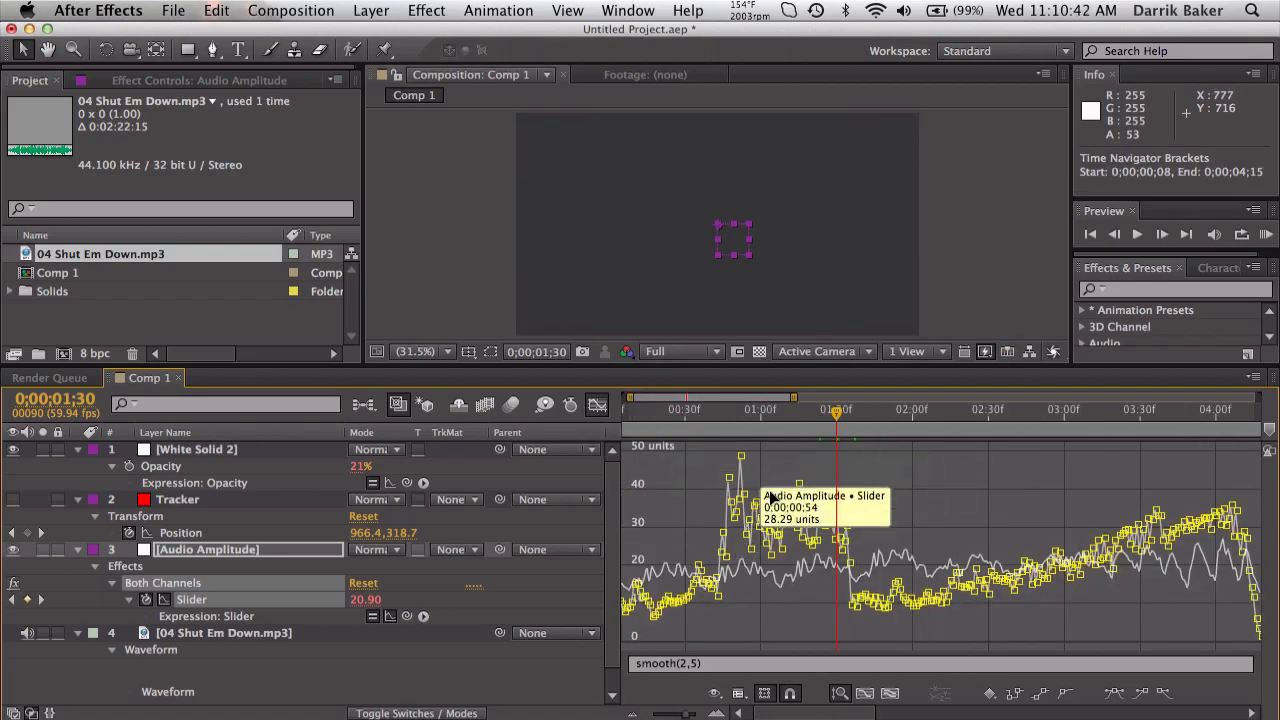
pyautogui.moveTo(1020, 560)
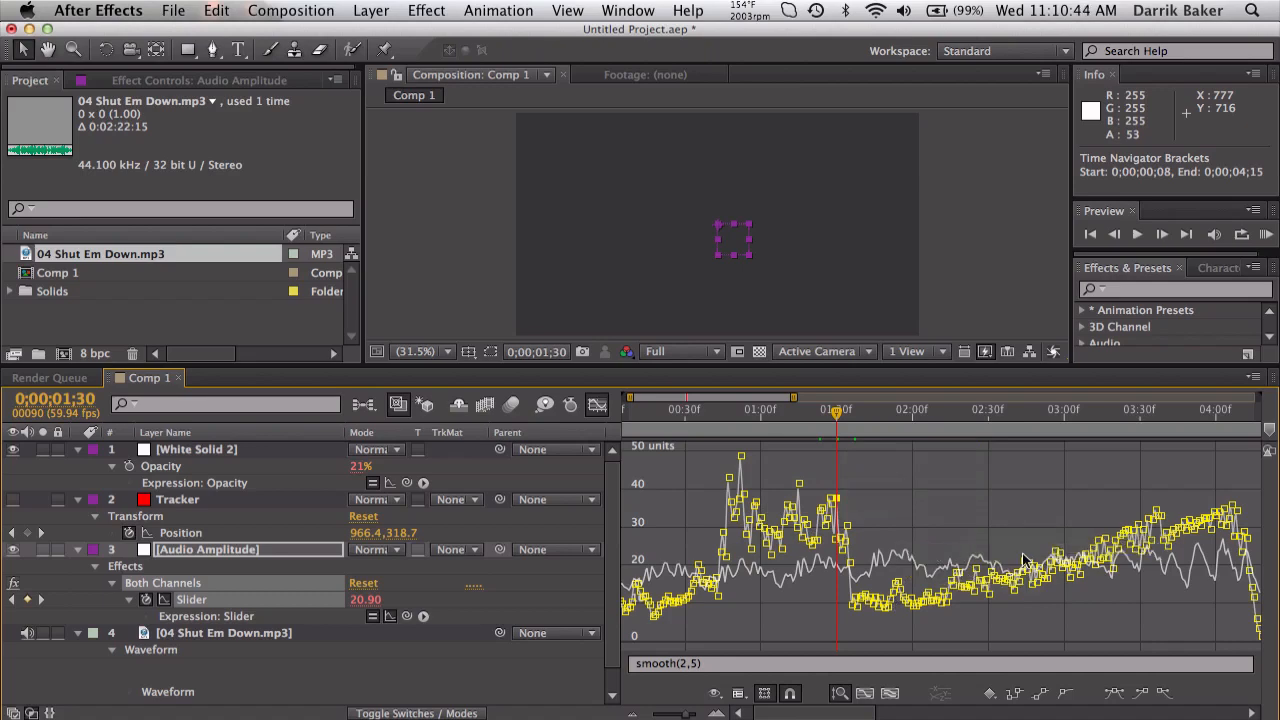
pyautogui.moveTo(1024, 560)
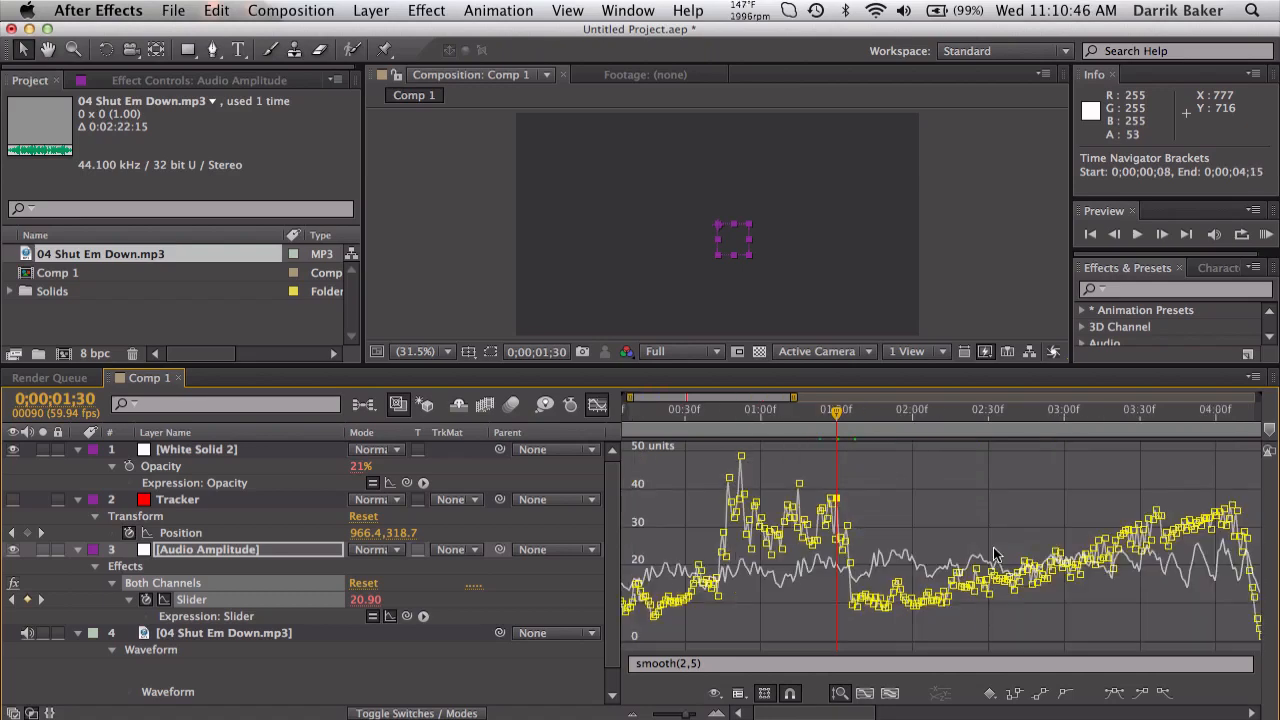
pyautogui.moveTo(858, 498)
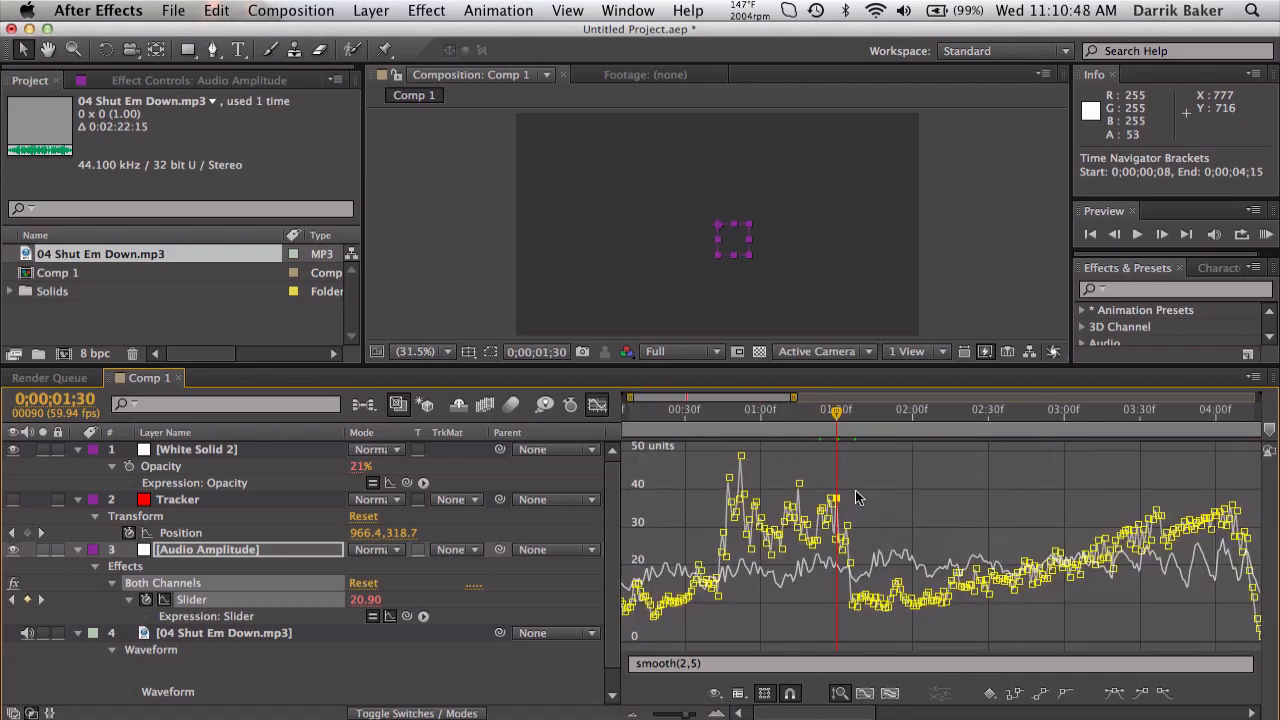
pyautogui.moveTo(778, 512)
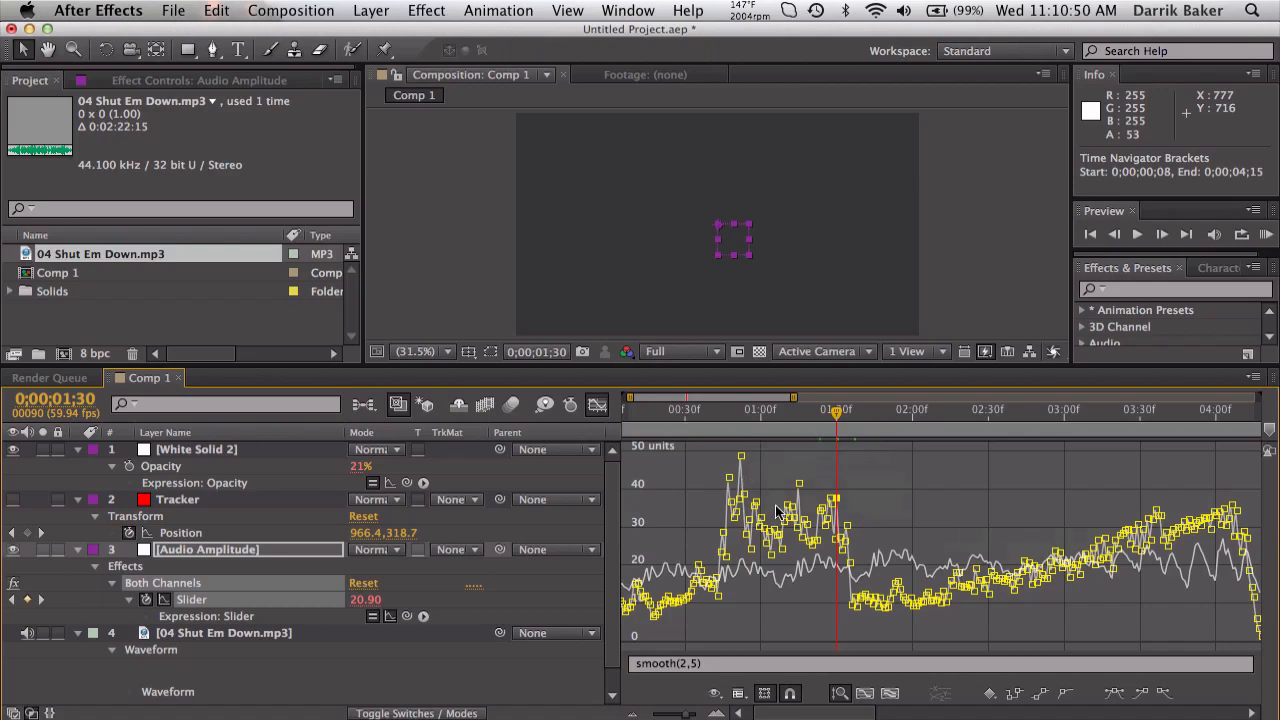
pyautogui.moveTo(790, 530)
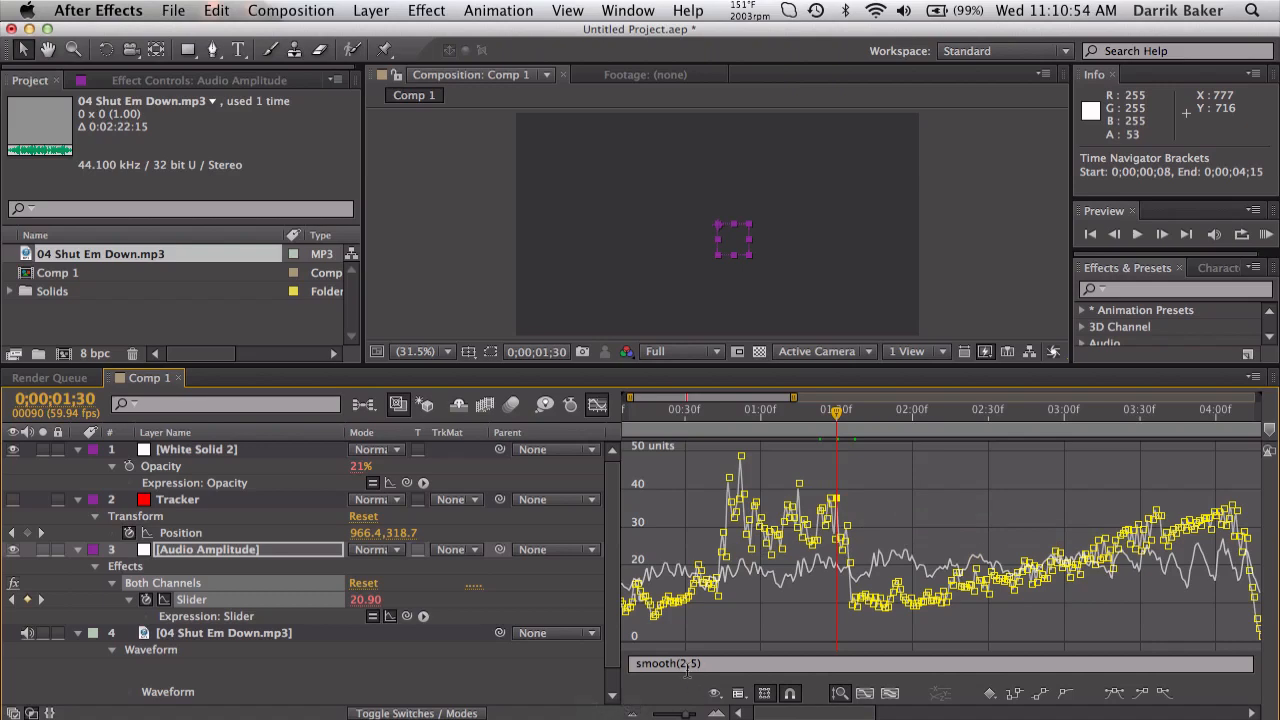
pyautogui.press('Backspace')
pyautogui.write('0.5')
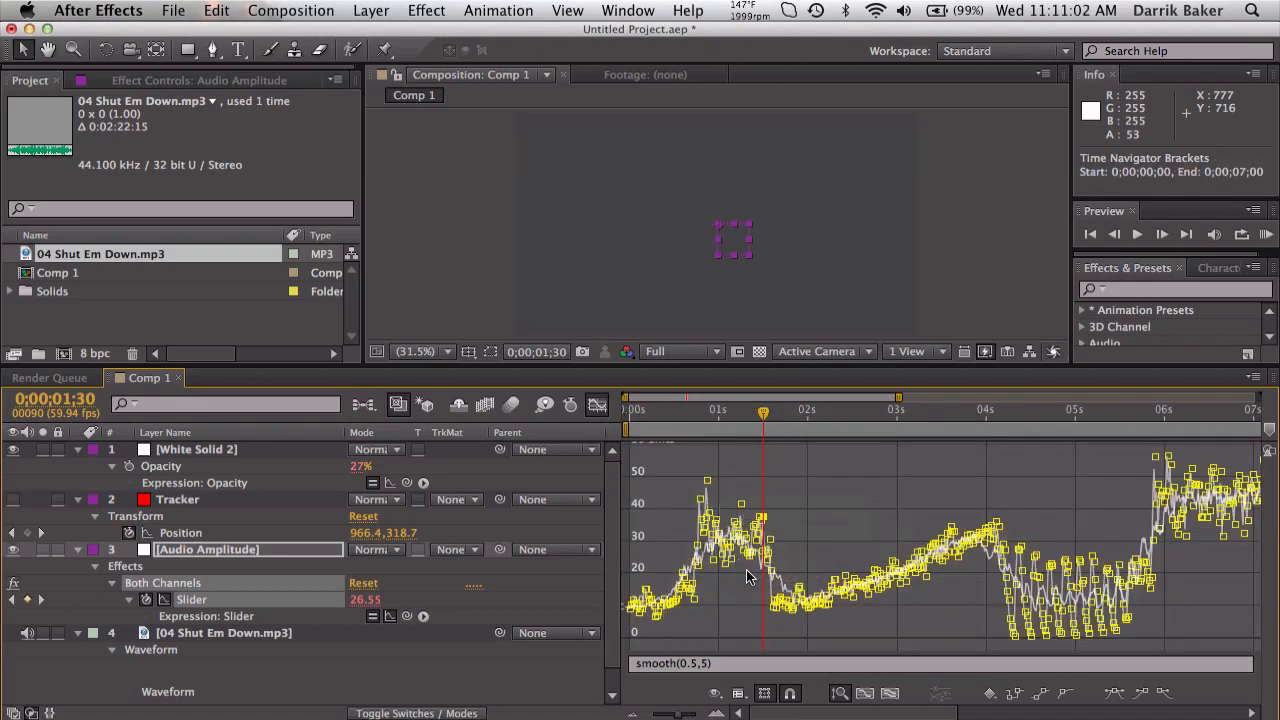
pyautogui.moveTo(956, 560)
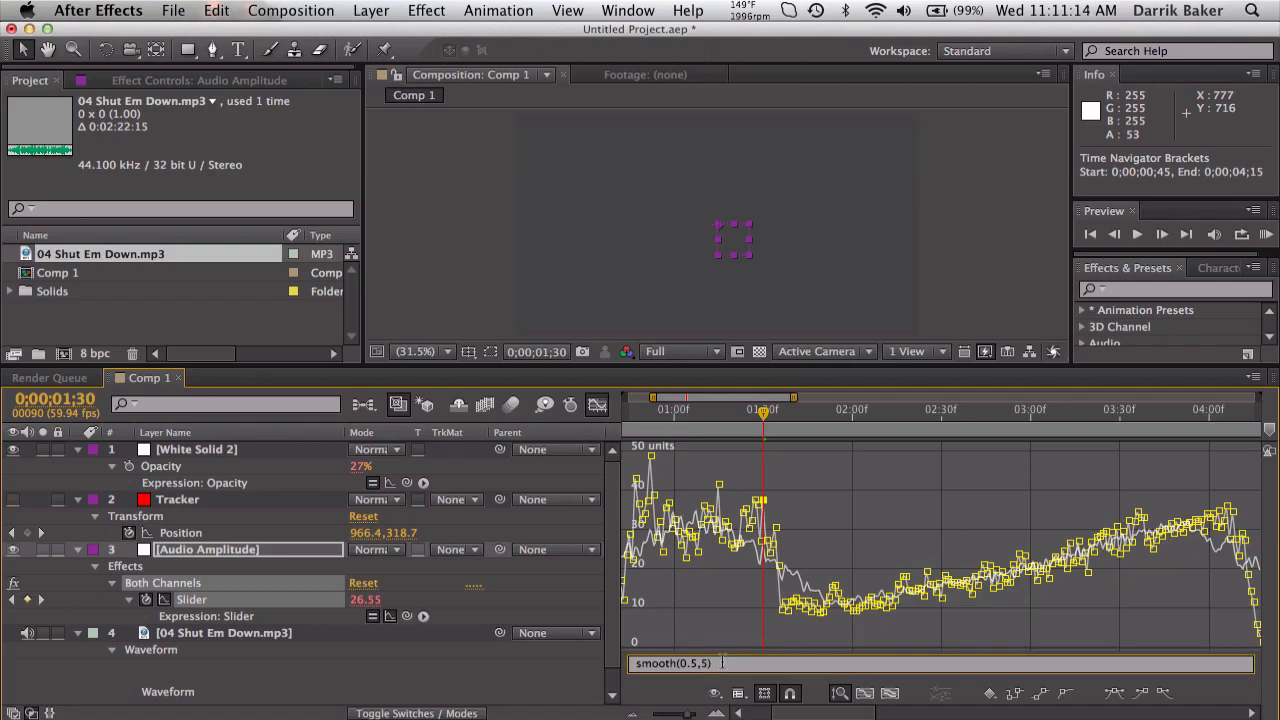
pyautogui.press('Backspace')
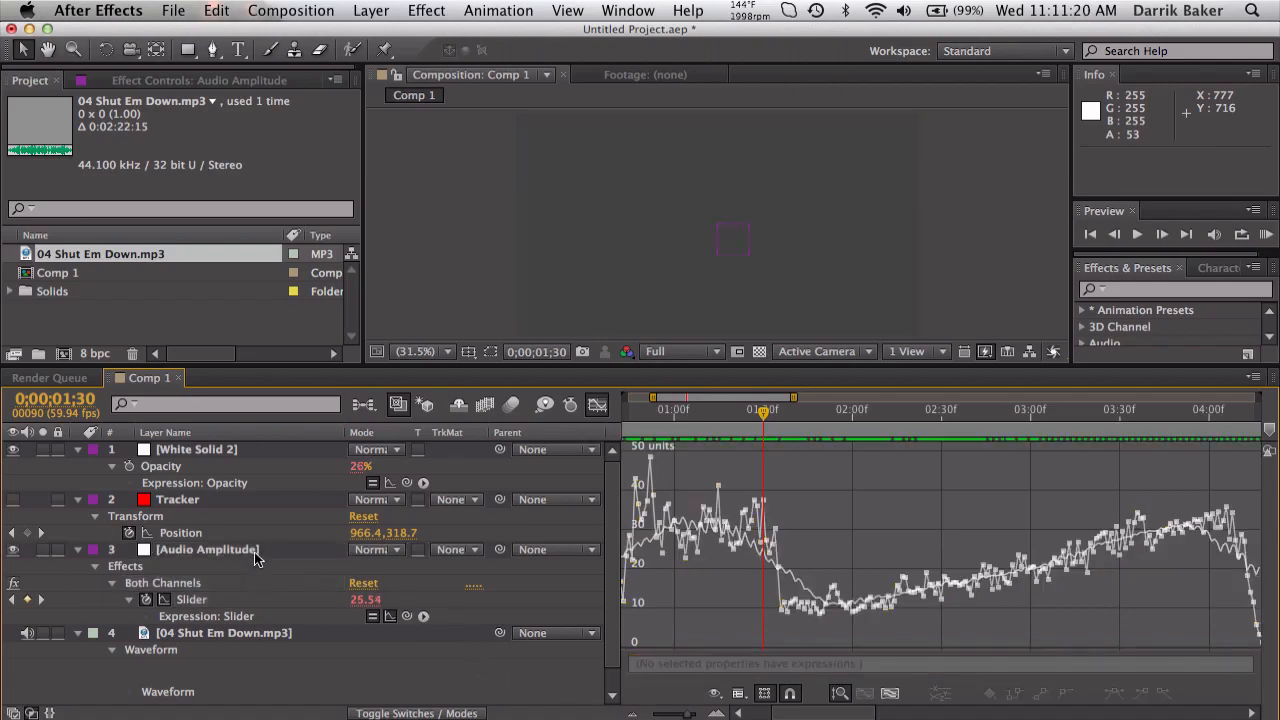
pyautogui.click(208, 548)
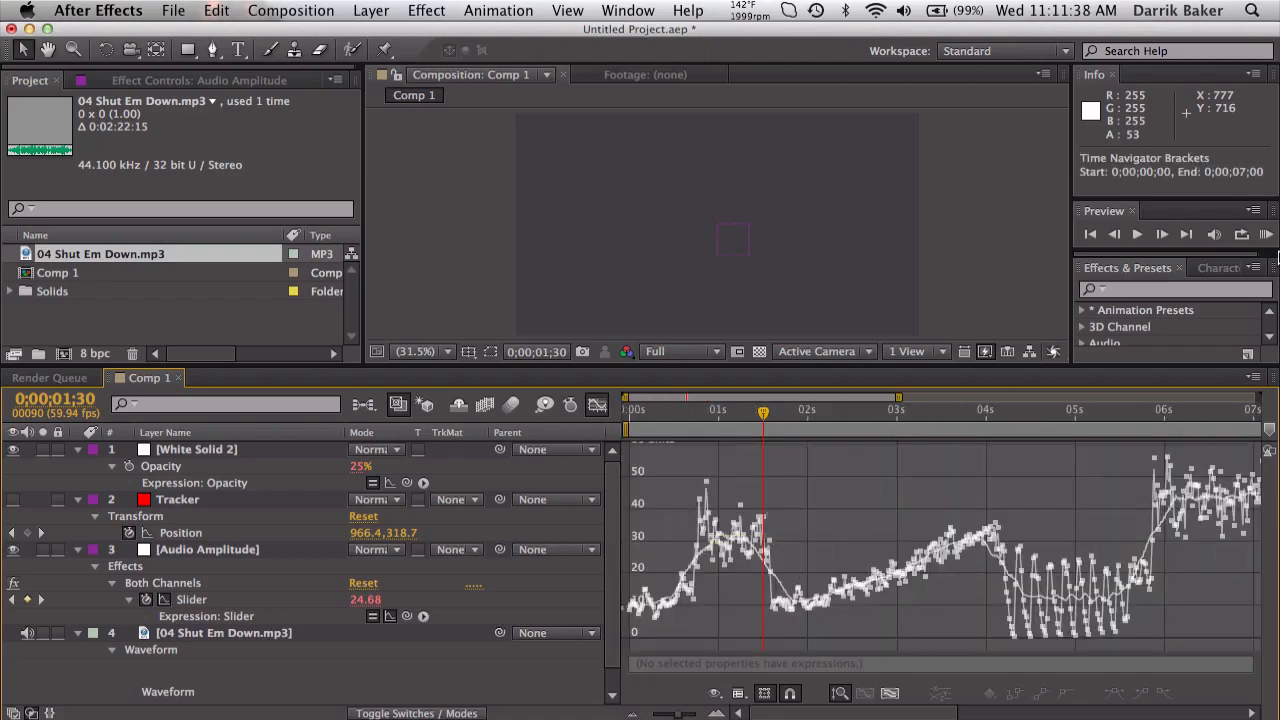
# Step: Render a RAM preview and place the current time around the 4-second mark
pyautogui.click(1266, 234)
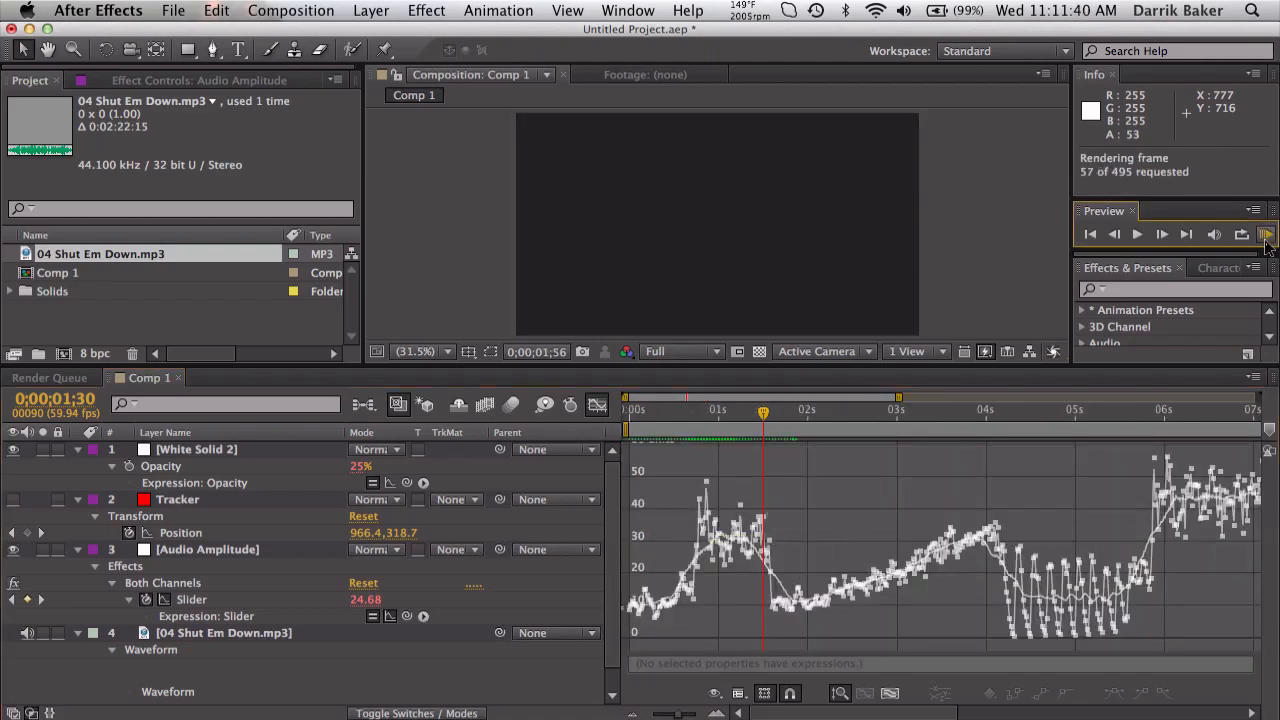
pyautogui.click(1264, 234)
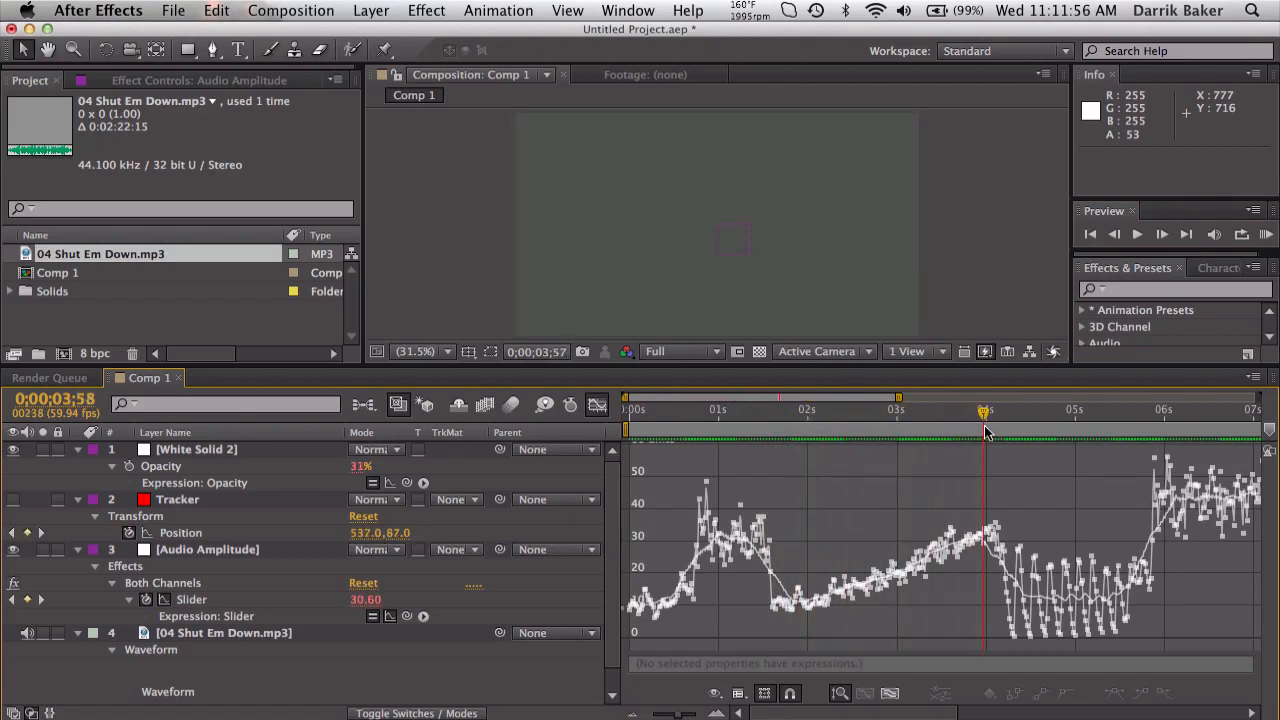
pyautogui.click(992, 408)
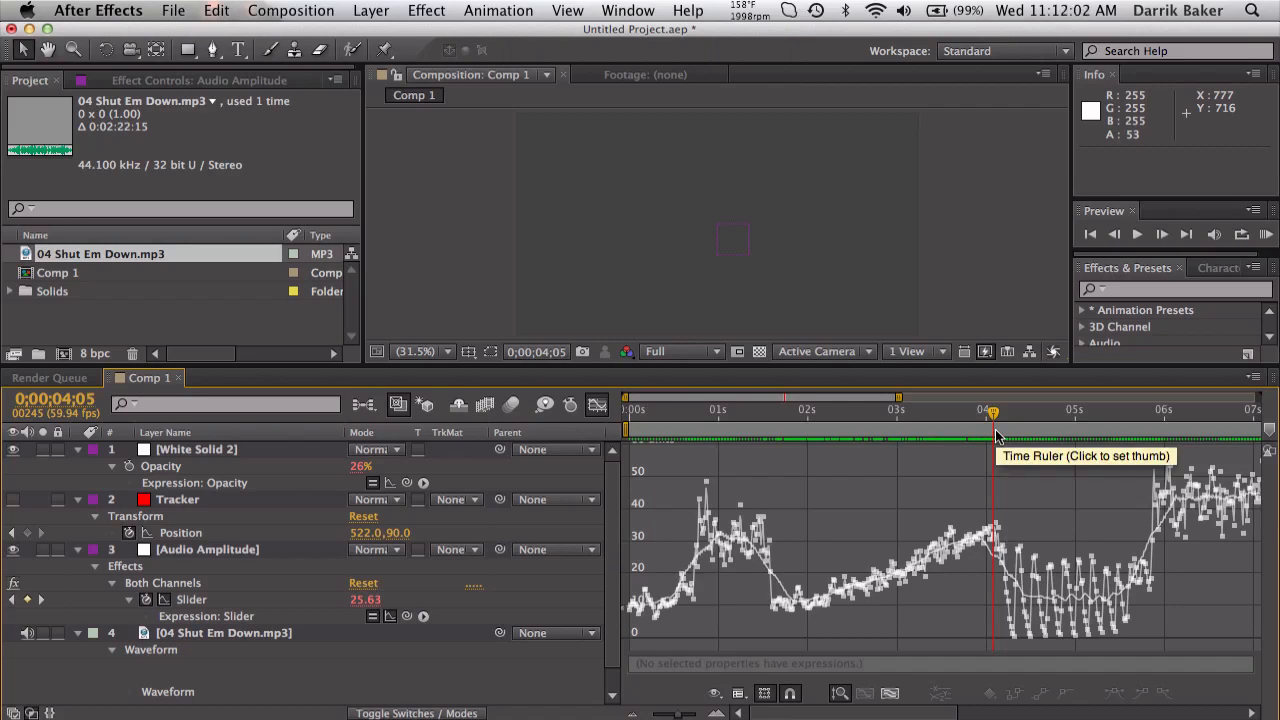
pyautogui.click(730, 408)
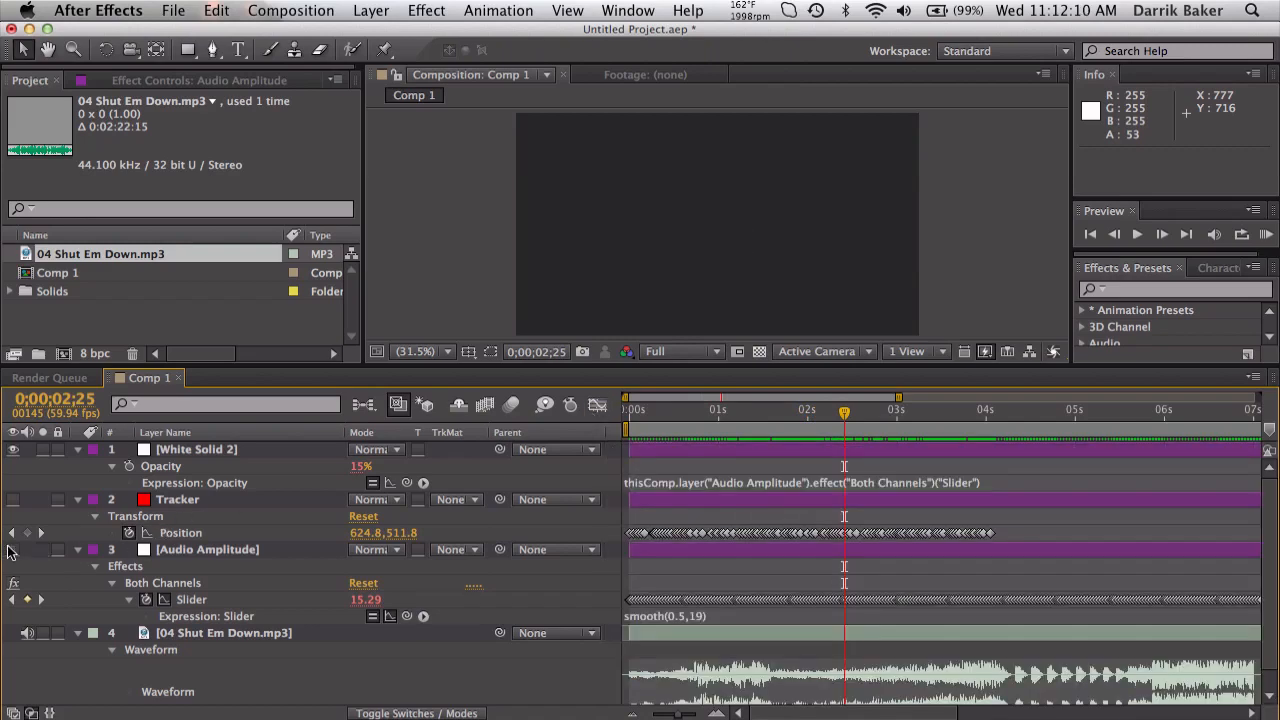
pyautogui.moveTo(200, 556)
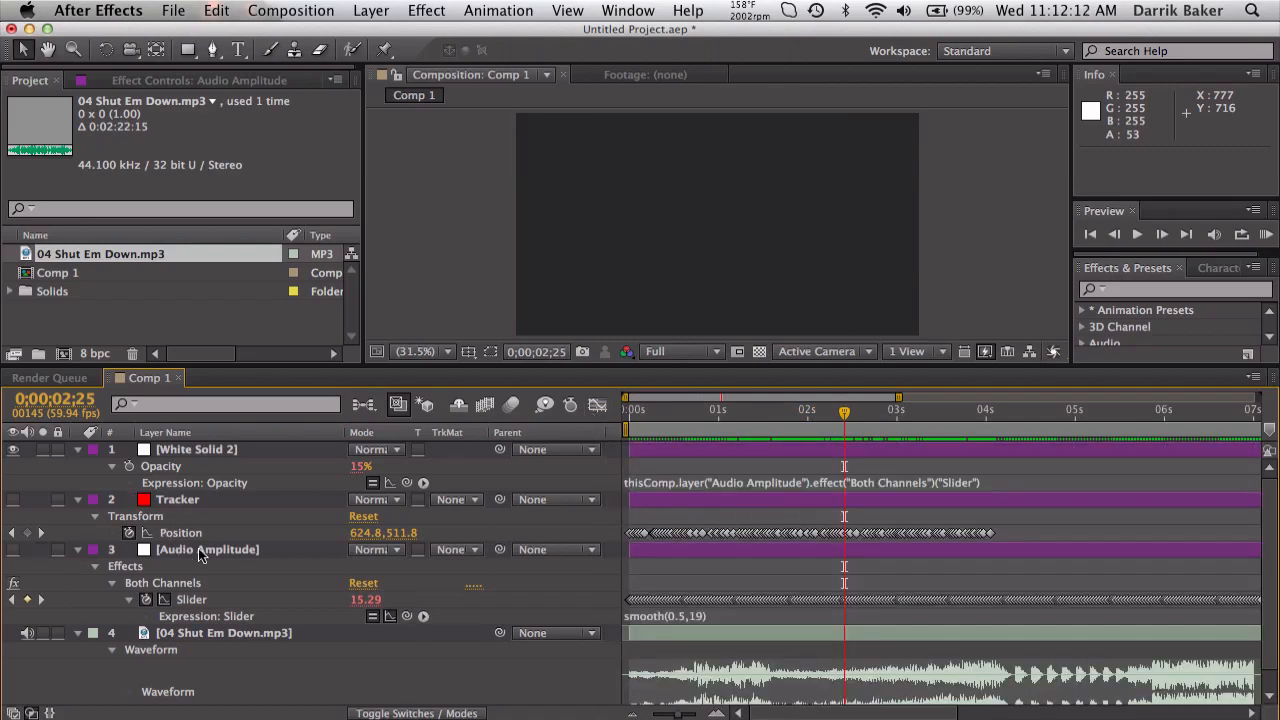
# Step: Hide the Audio Amplitude layer and scrub to about three seconds to view the Tracker's motion path
pyautogui.click(208, 548)
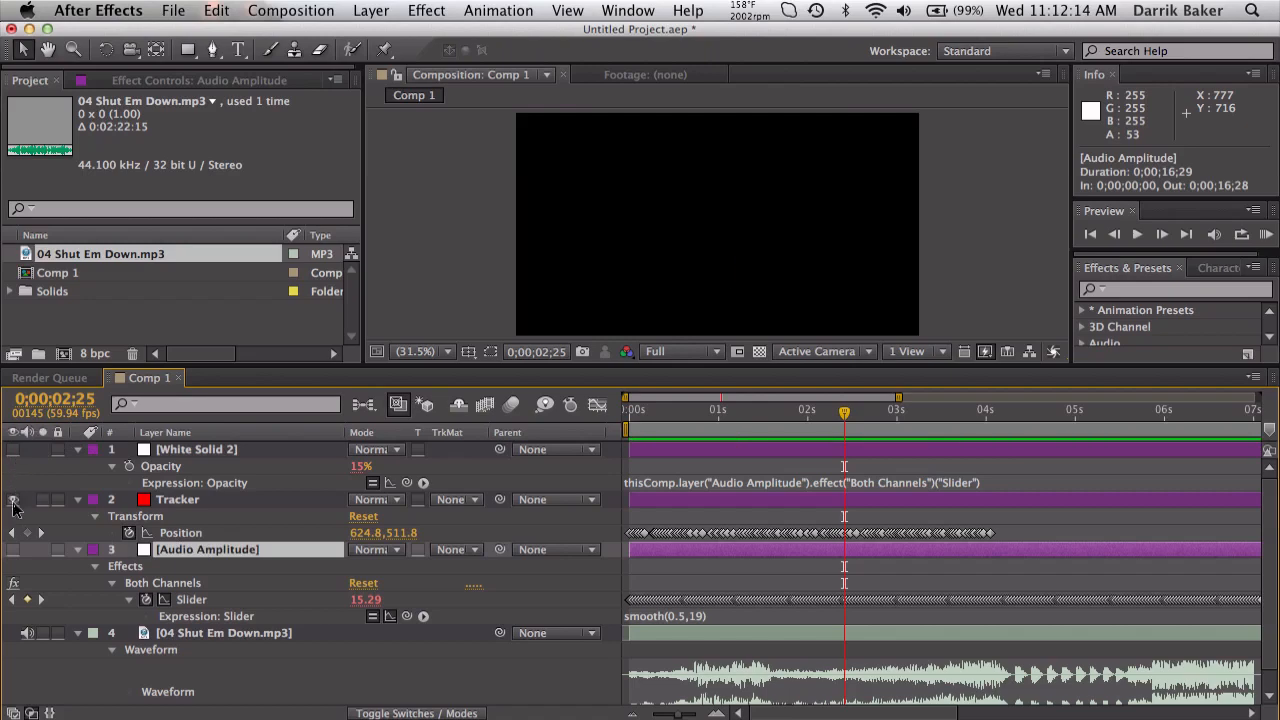
pyautogui.click(656, 410)
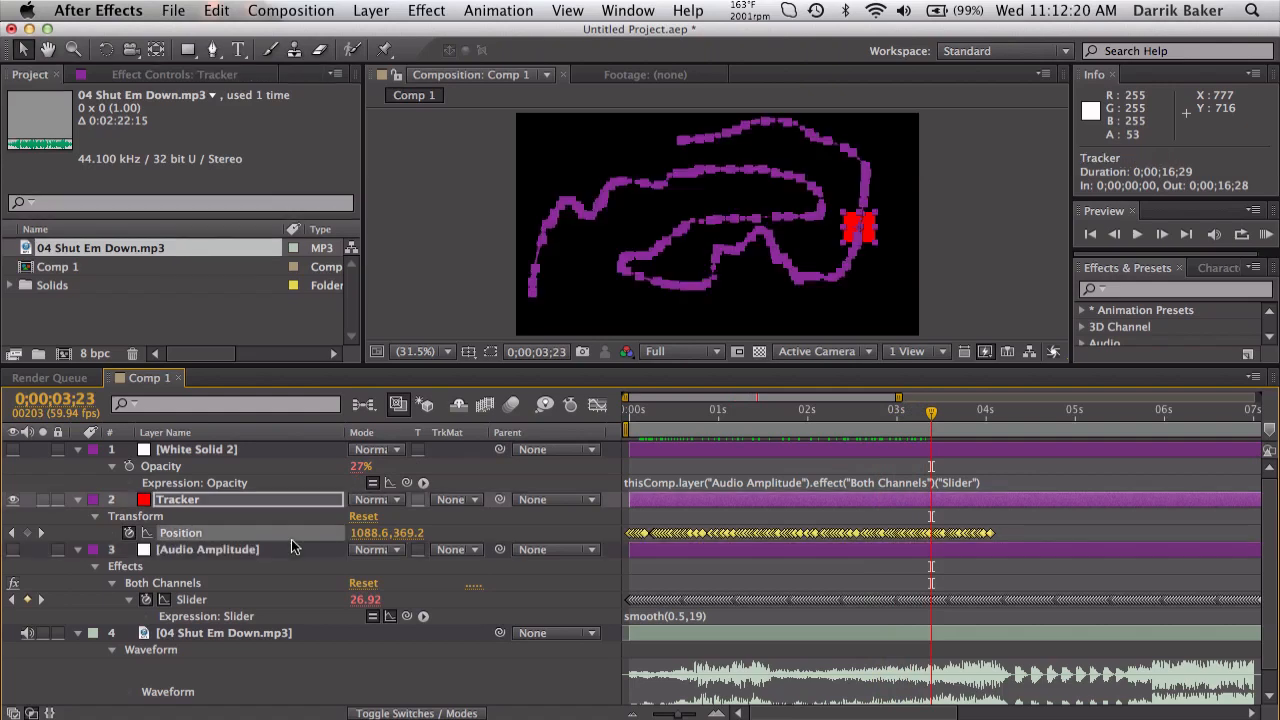
pyautogui.moveTo(776, 392)
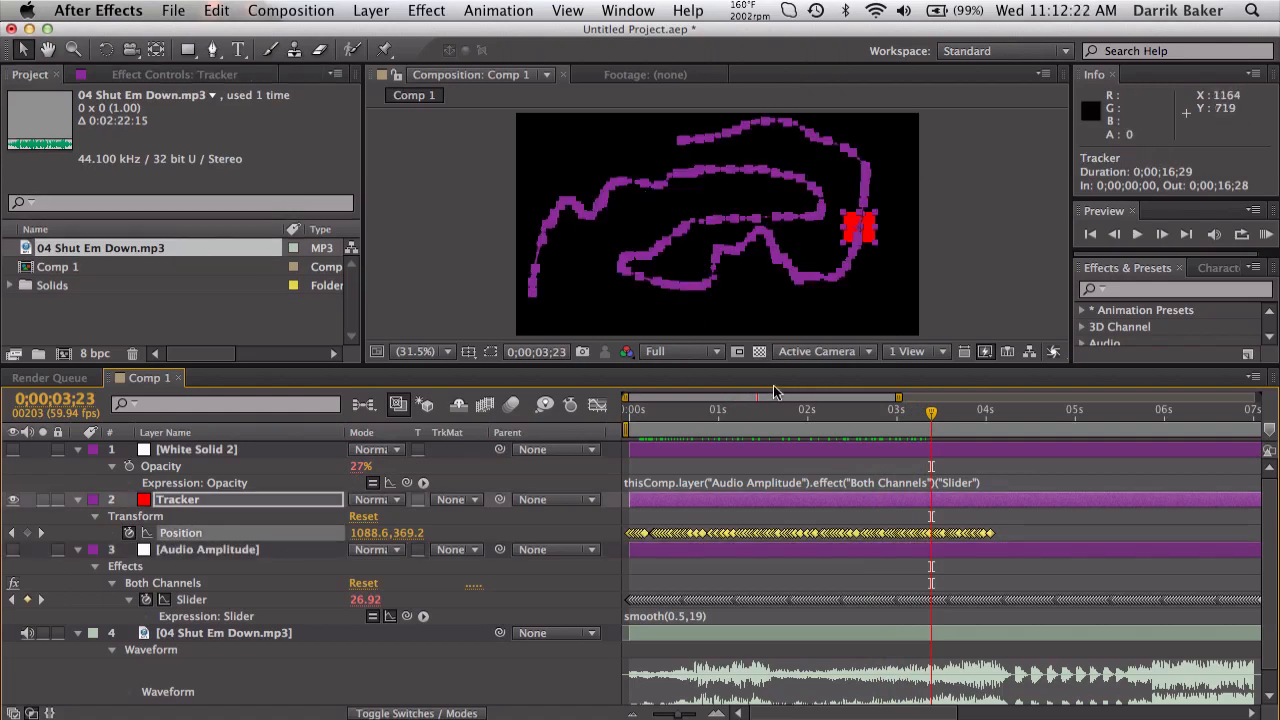
pyautogui.click(850, 408)
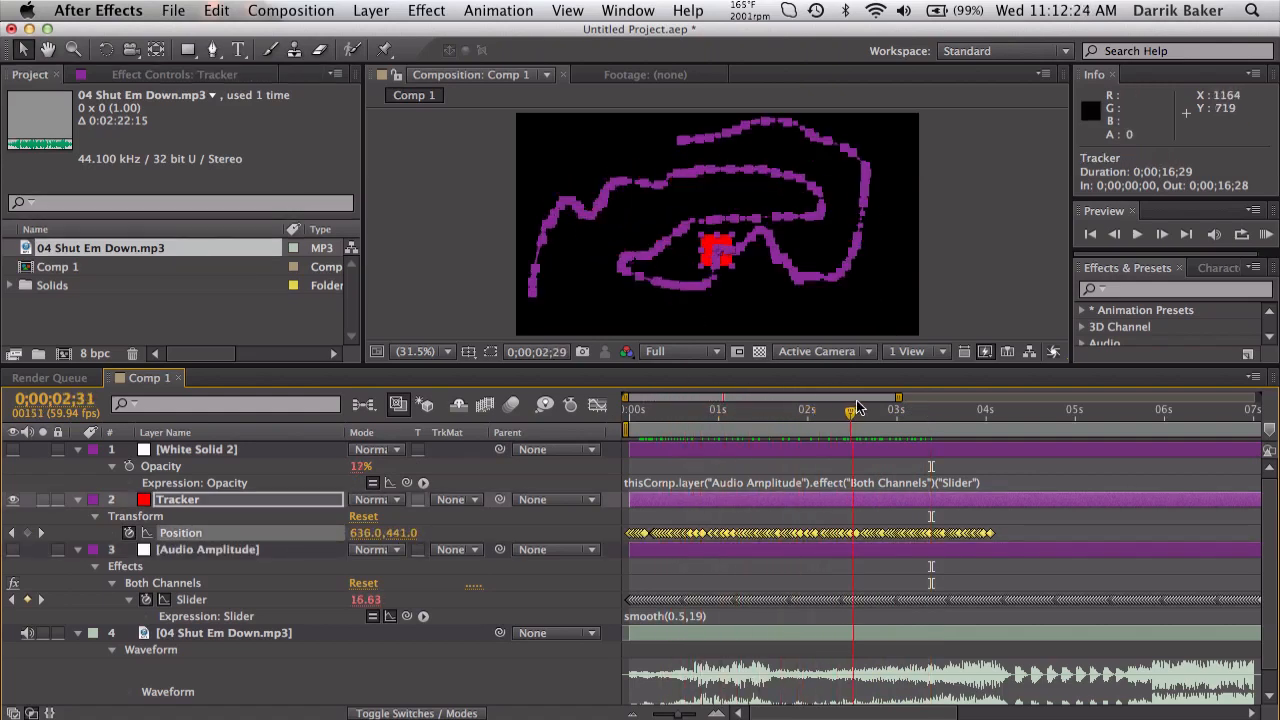
pyautogui.click(896, 408)
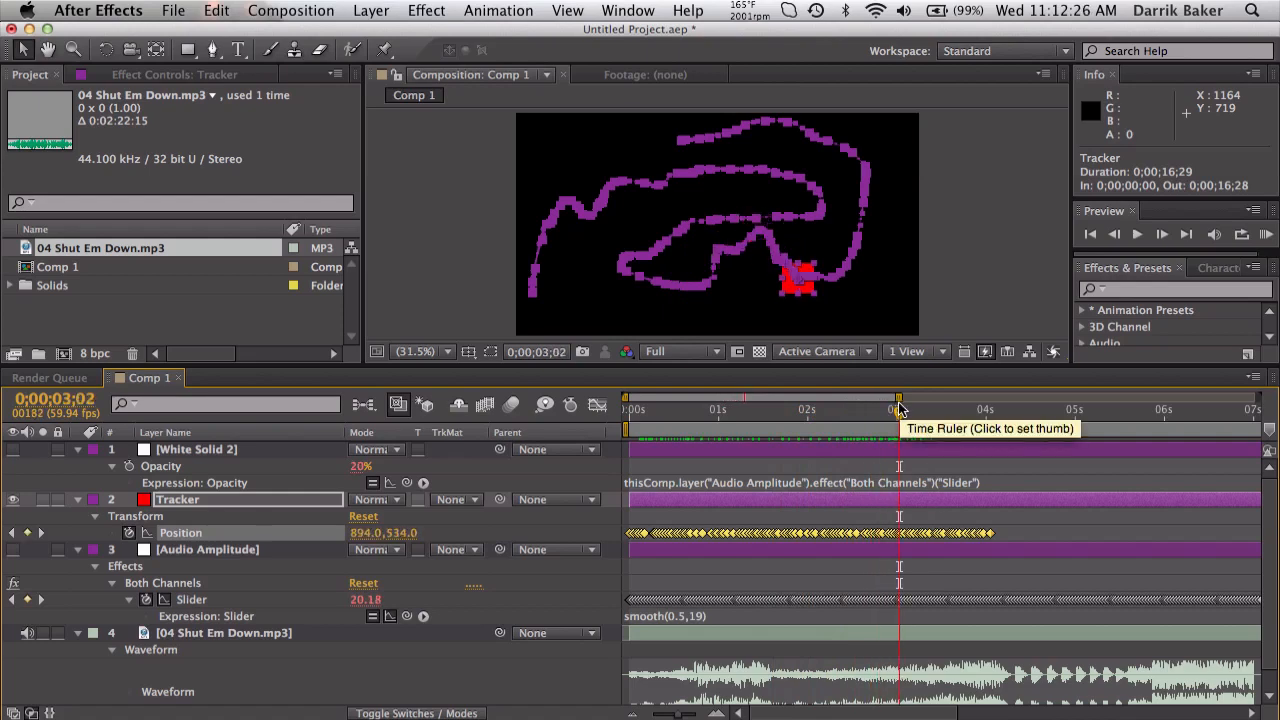
pyautogui.moveTo(128, 532)
pyautogui.write('smooth')
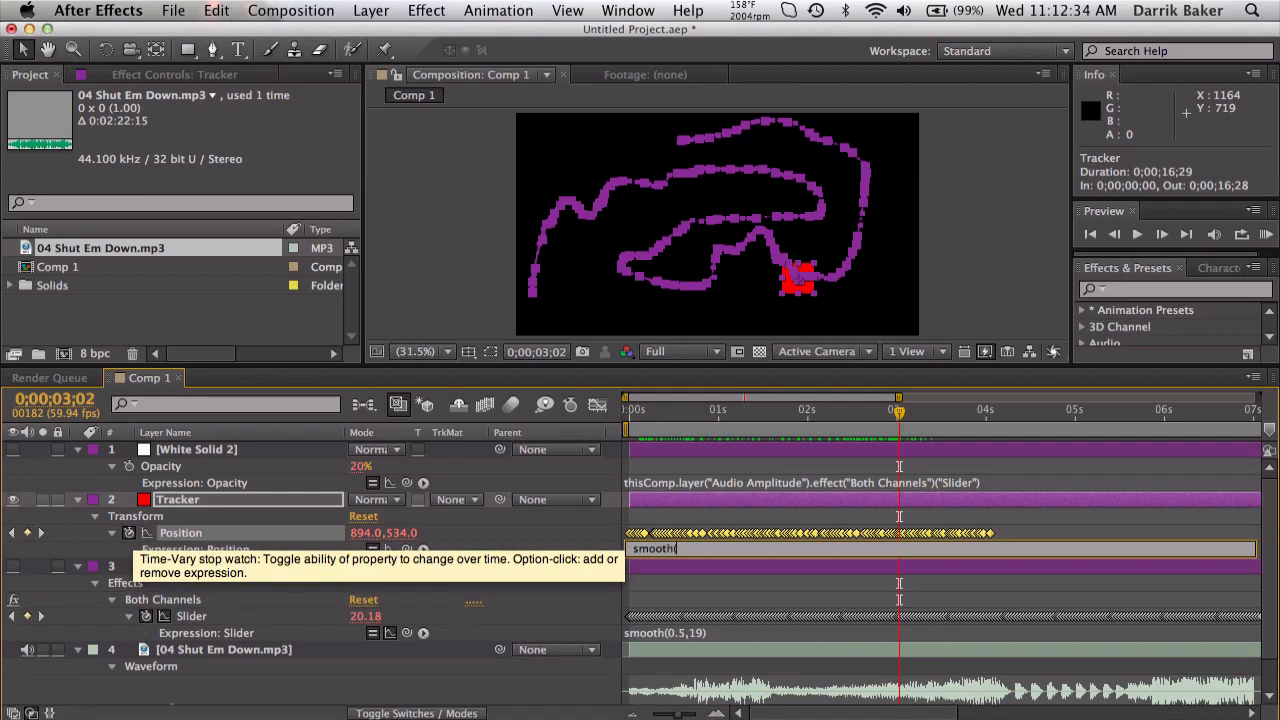
# Step: Finish the Position expression as smooth(0.5,21) and scrub to watch the smoothed motion
pyautogui.write('(0.5,21')
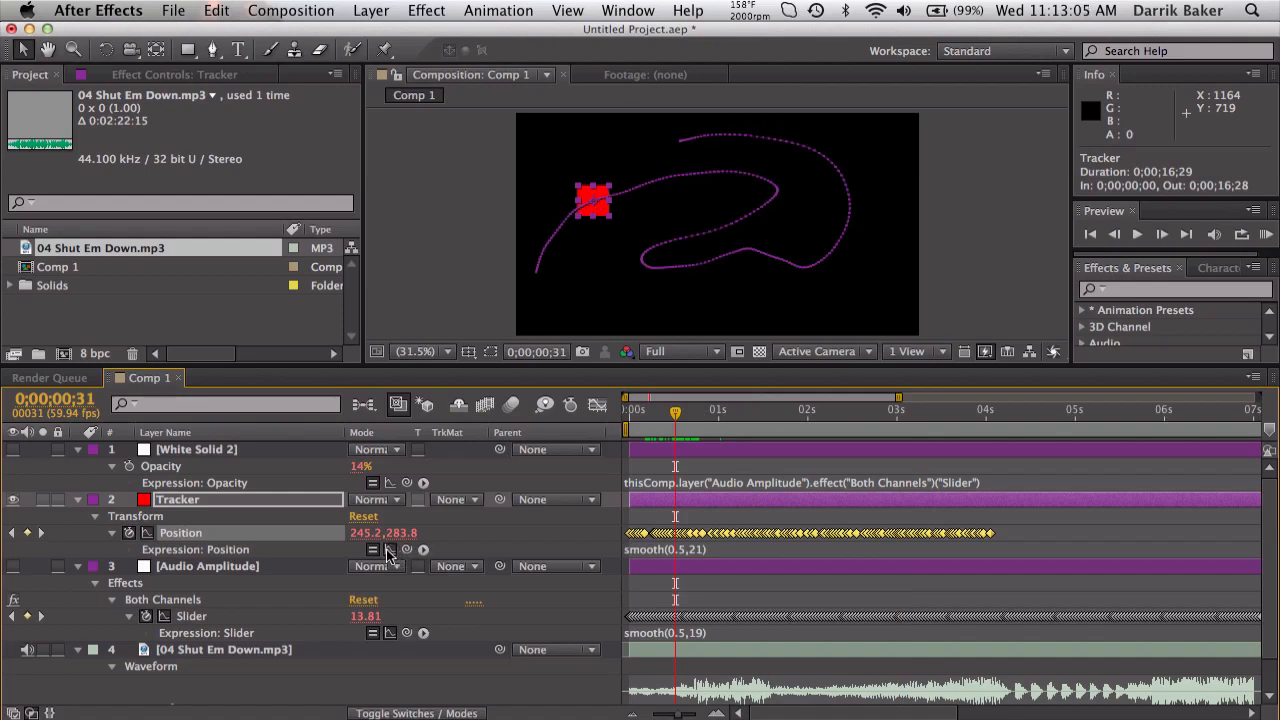
pyautogui.moveTo(676, 412); pyautogui.dragTo(700, 412)
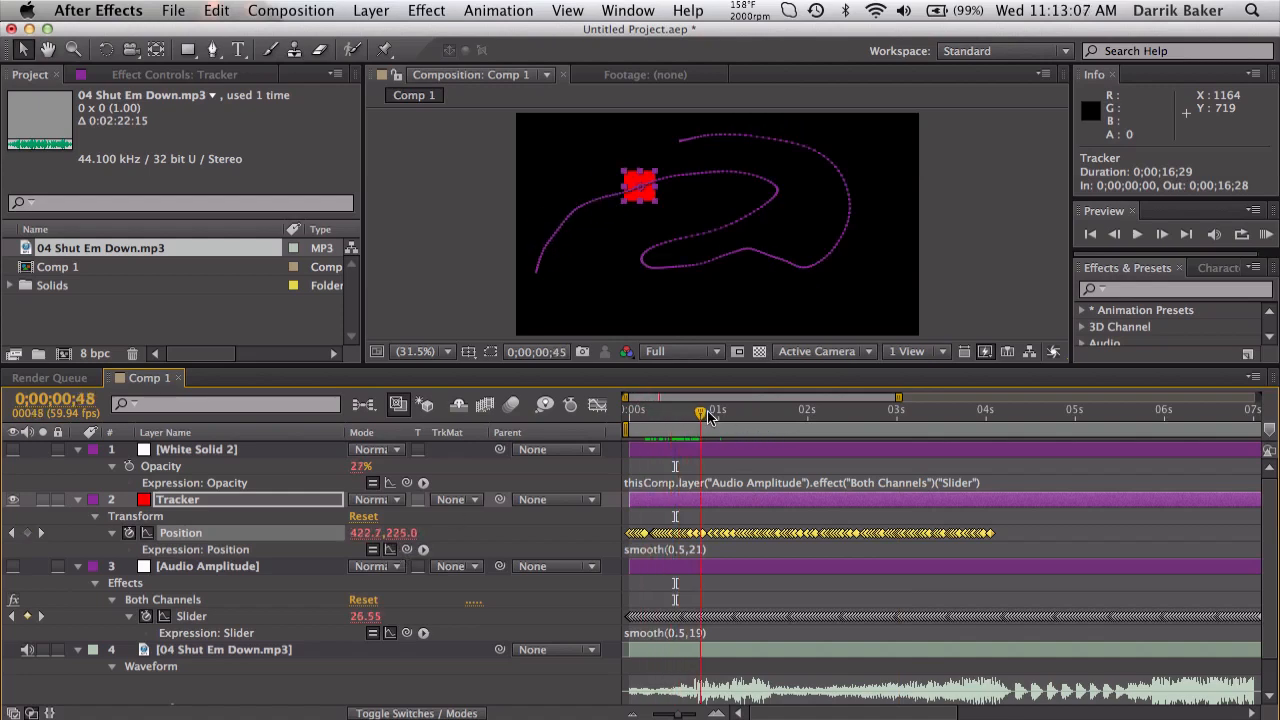
pyautogui.click(920, 410)
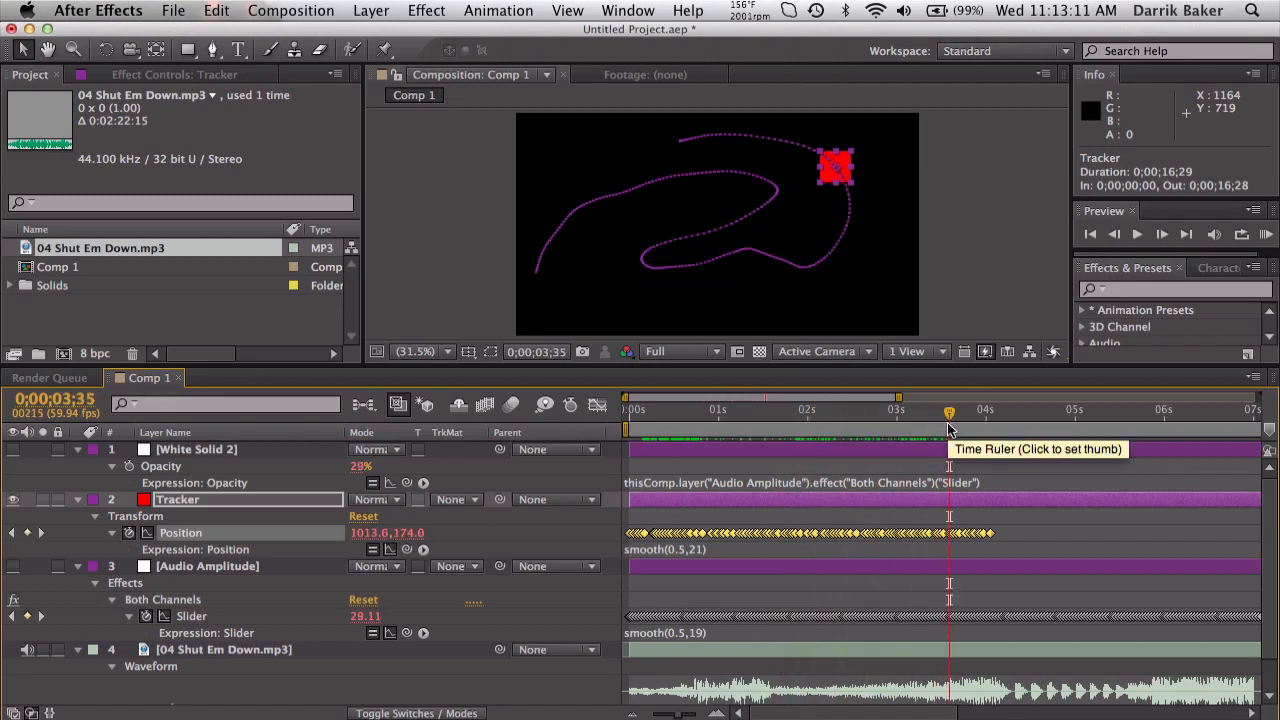
pyautogui.click(864, 410)
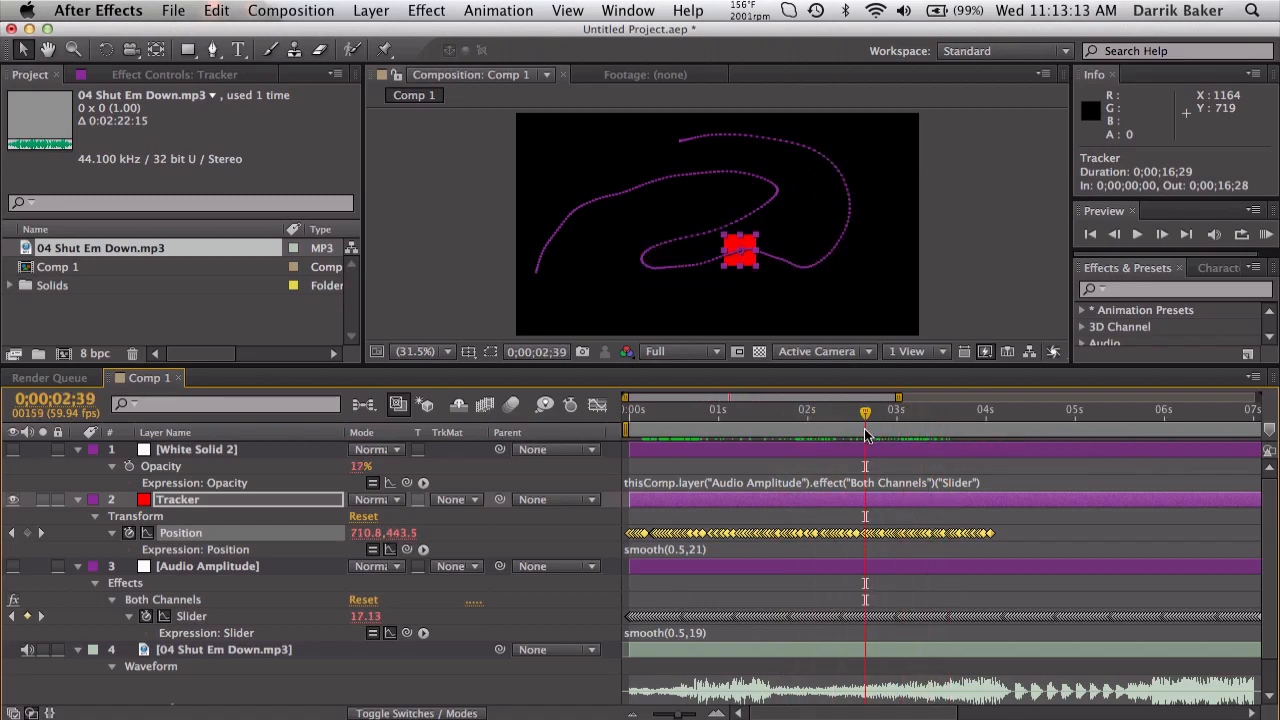
# Step: Widen the Position smoothing to a two-second window with more samples and scrub to check the shorter path
pyautogui.doubleClick(664, 548)
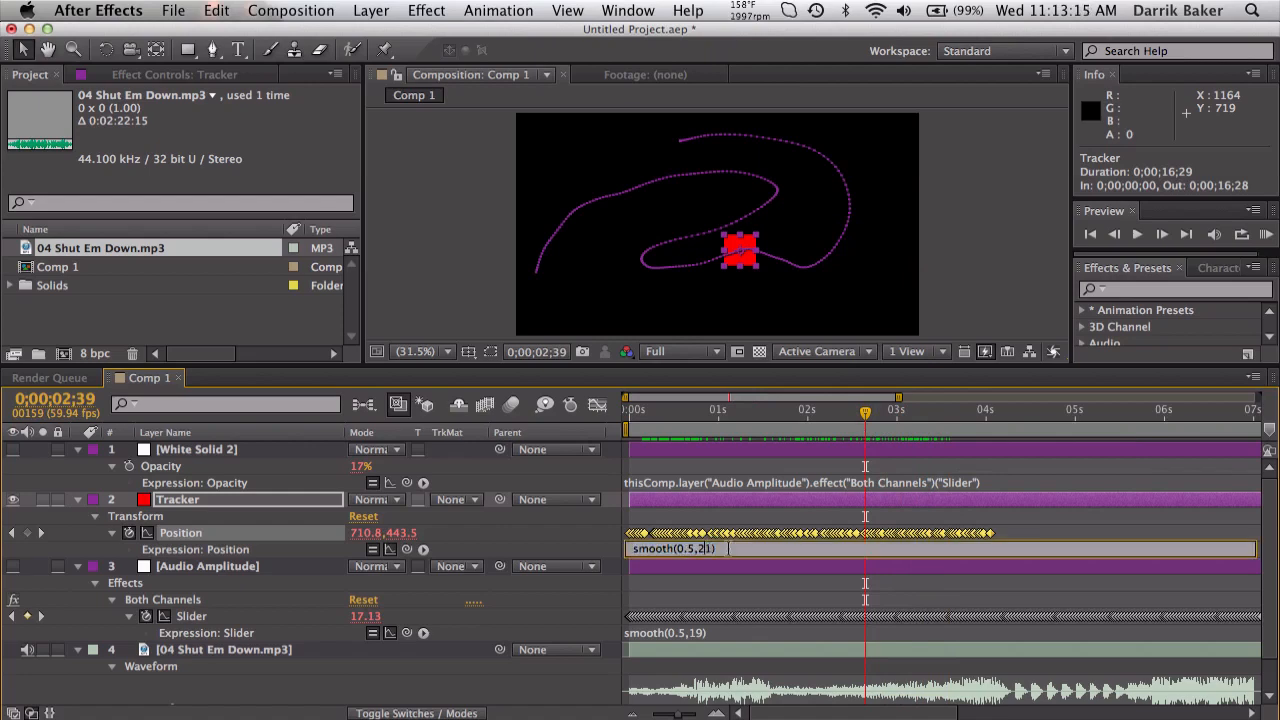
pyautogui.write('5')
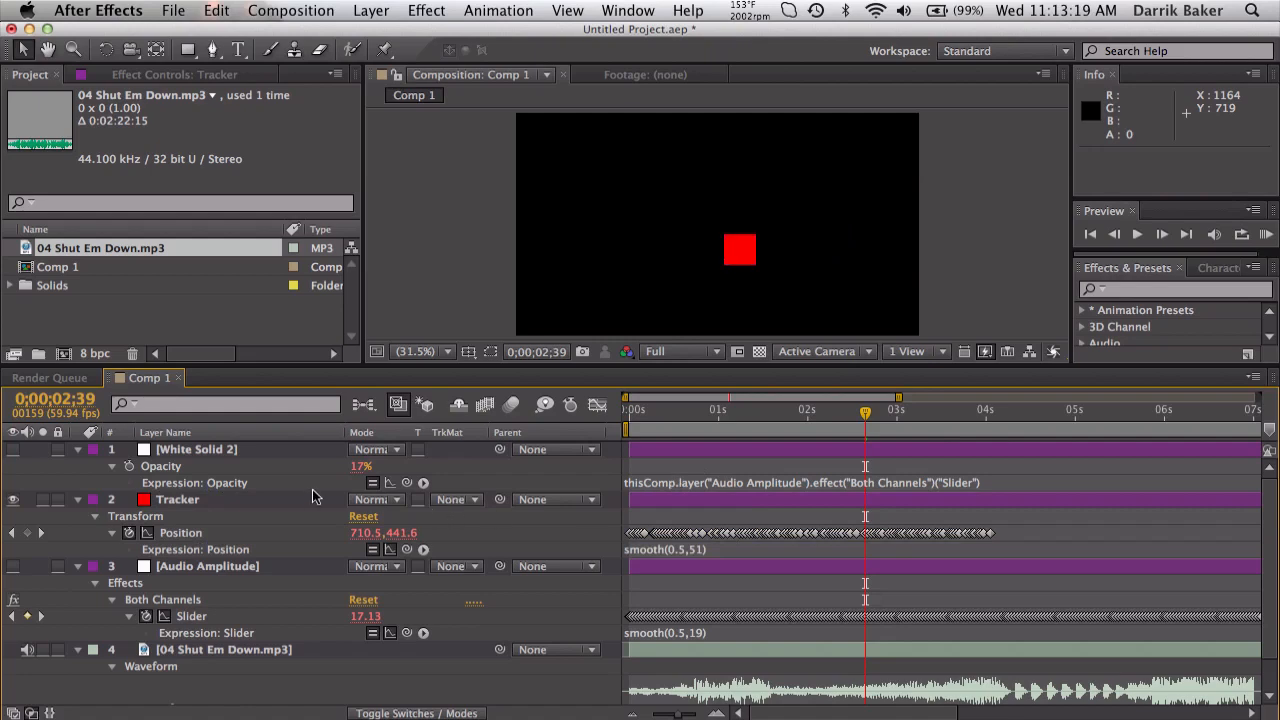
pyautogui.click(176, 500)
pyautogui.write('2')
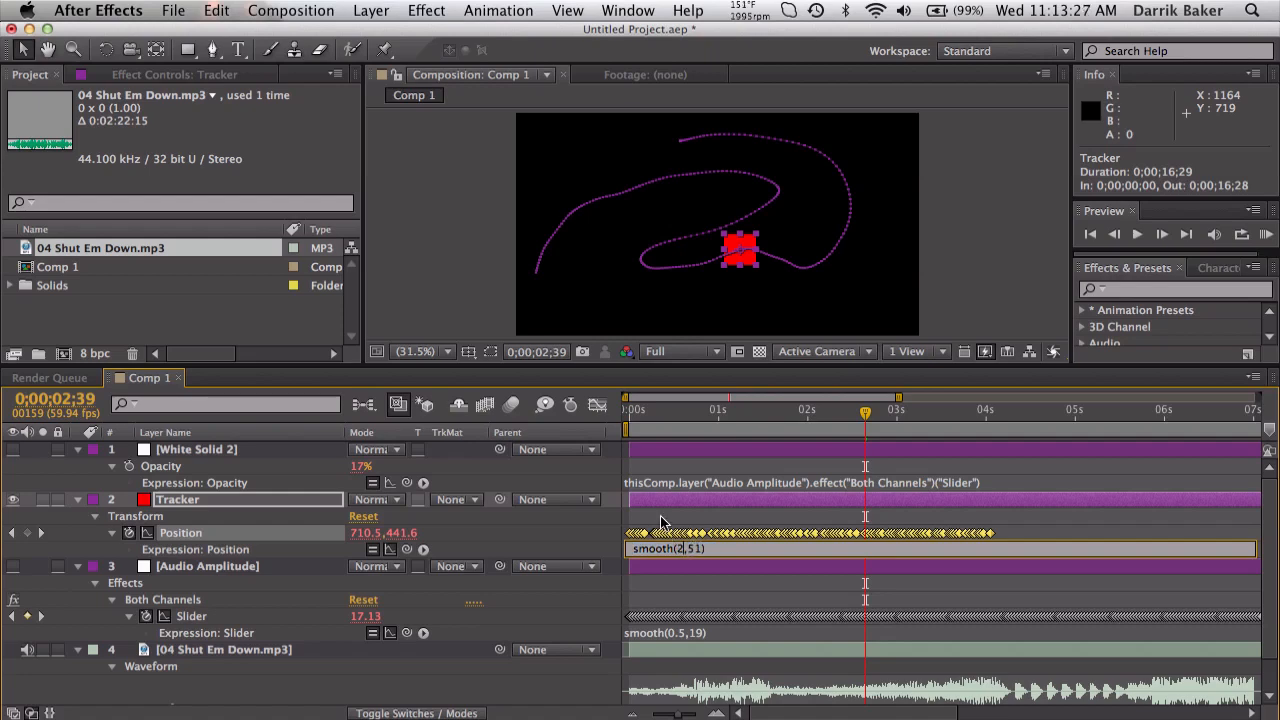
pyautogui.click(178, 500)
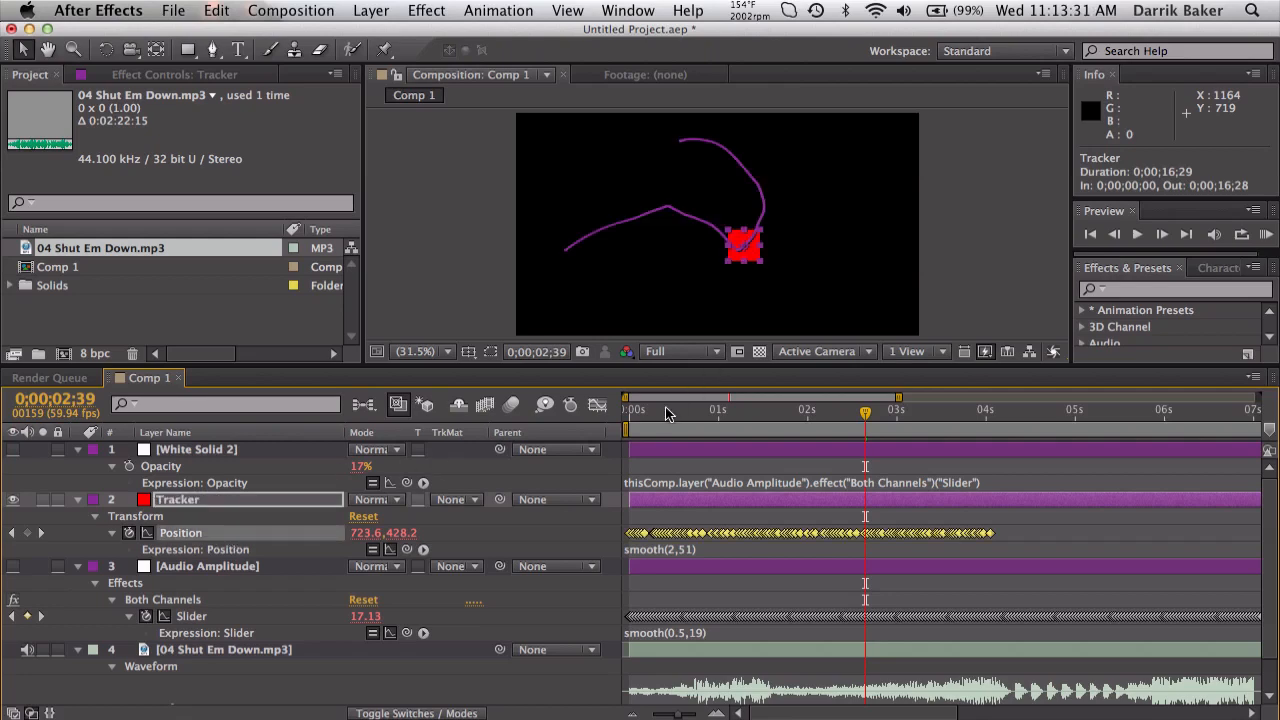
pyautogui.moveTo(864, 412); pyautogui.dragTo(890, 412)
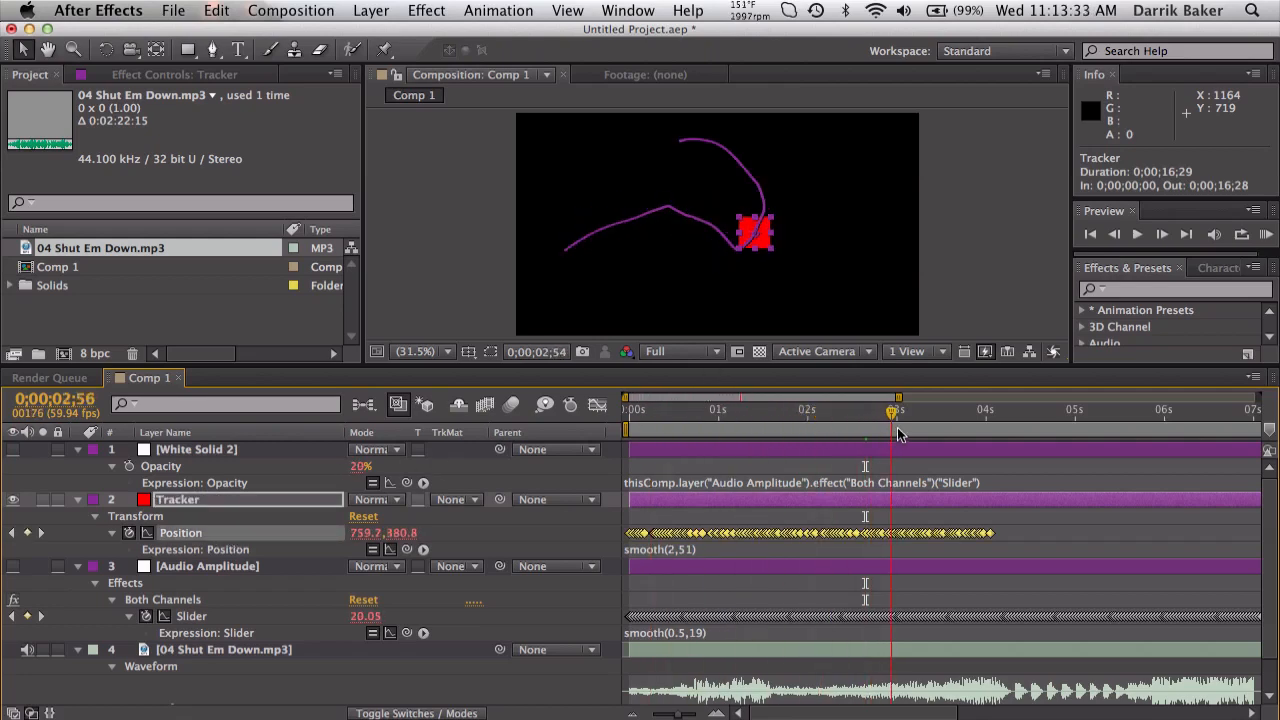
pyautogui.moveTo(890, 410); pyautogui.dragTo(1016, 410)
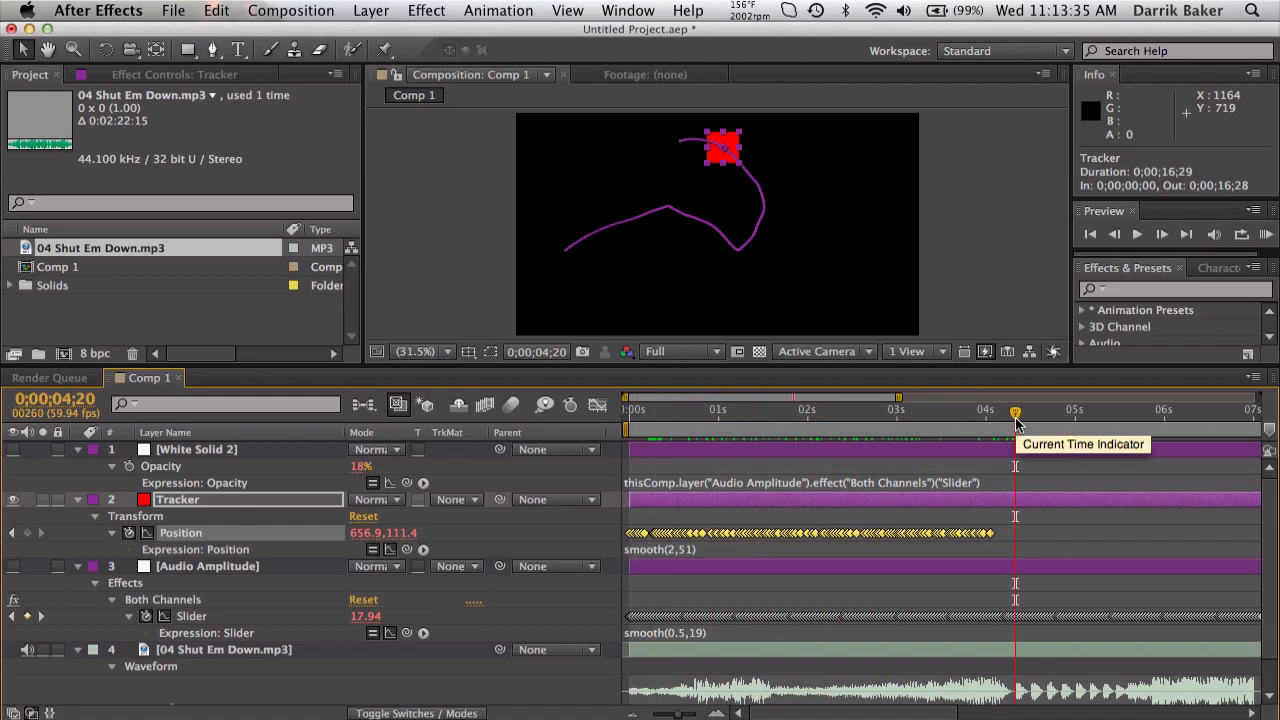
pyautogui.moveTo(458, 576)
pyautogui.write('0.5')
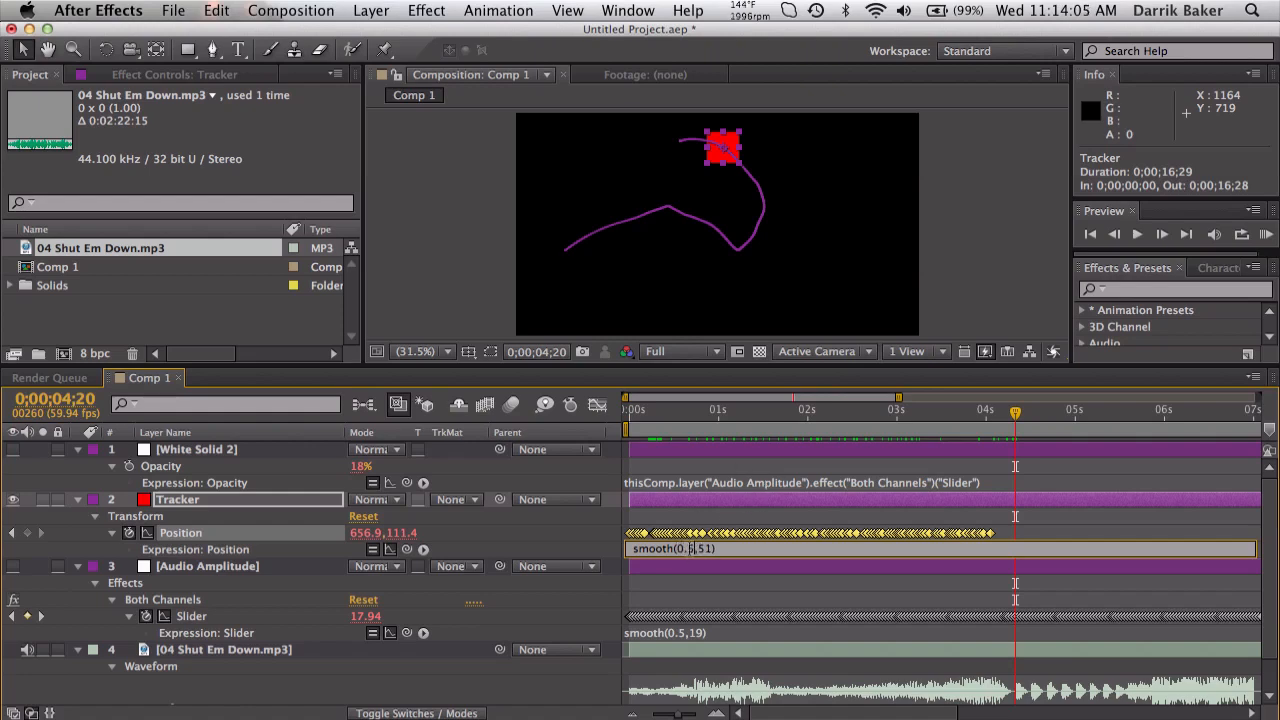
# Step: Apply the width back at smooth(0.5,51) and scrub forward to see the full long dotted path
pyautogui.click(684, 410)
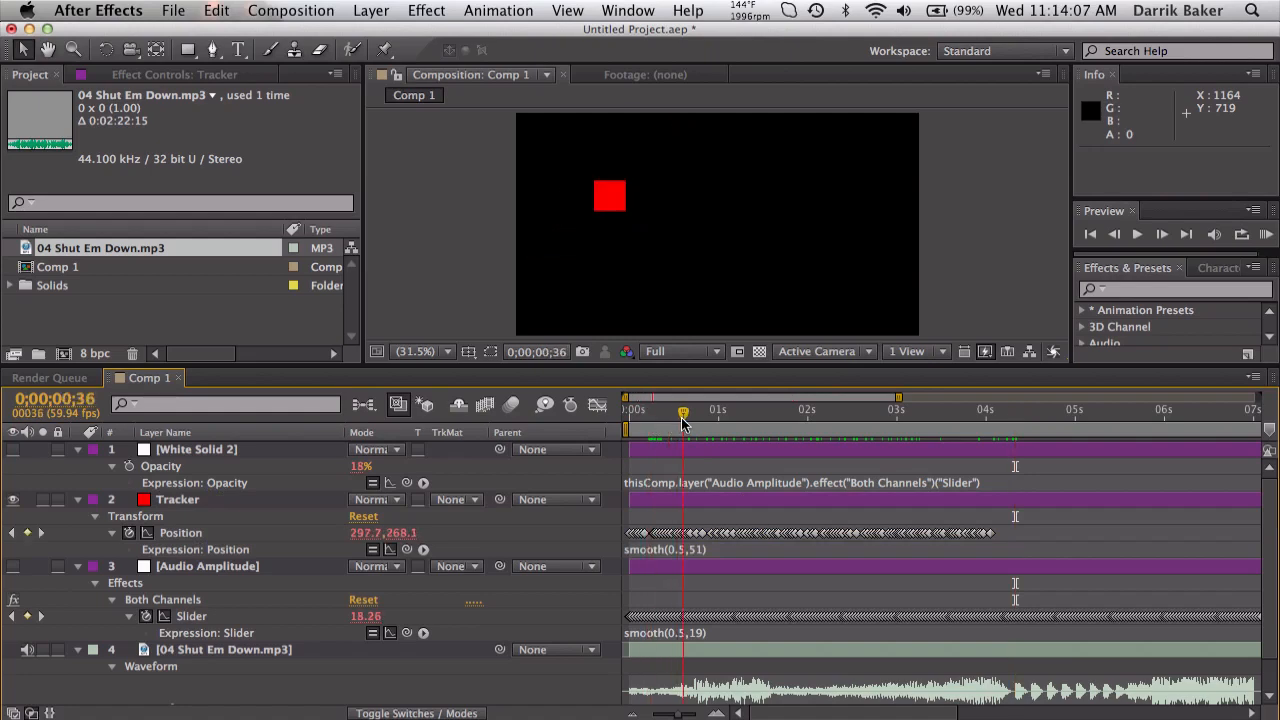
pyautogui.click(178, 500)
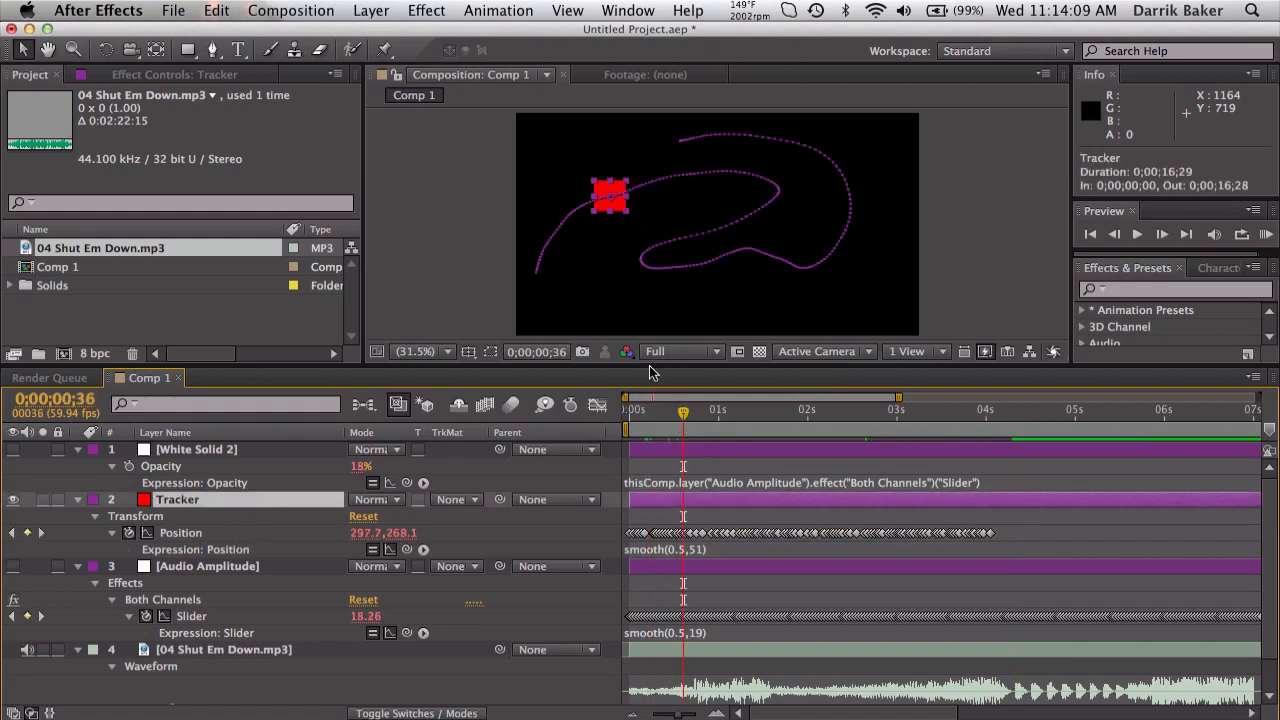
pyautogui.click(858, 410)
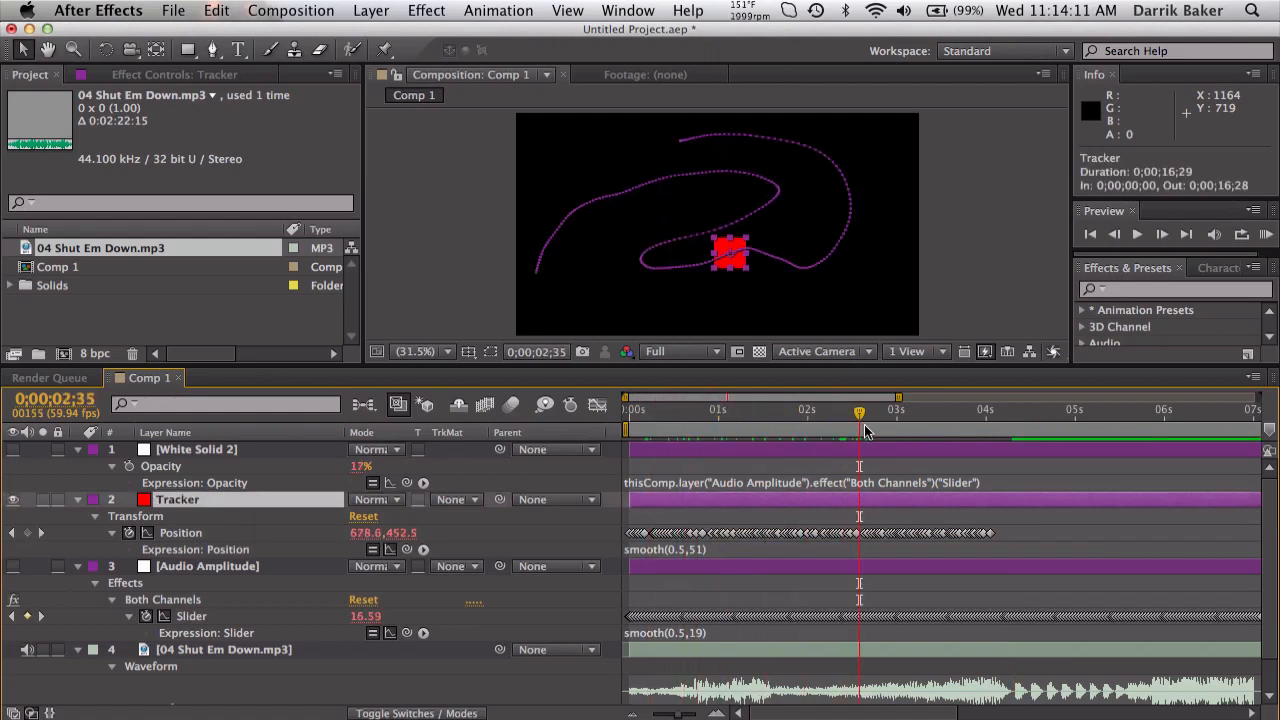
pyautogui.moveTo(868, 430)
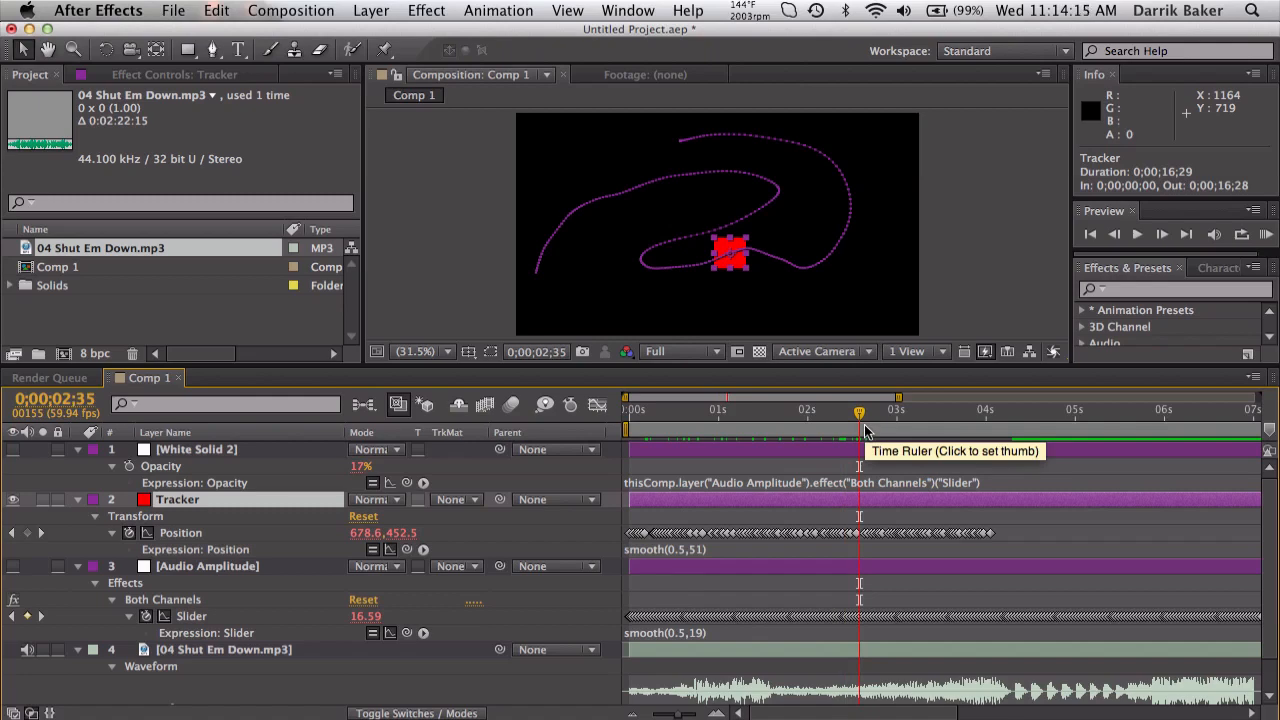
pyautogui.moveTo(856, 414)
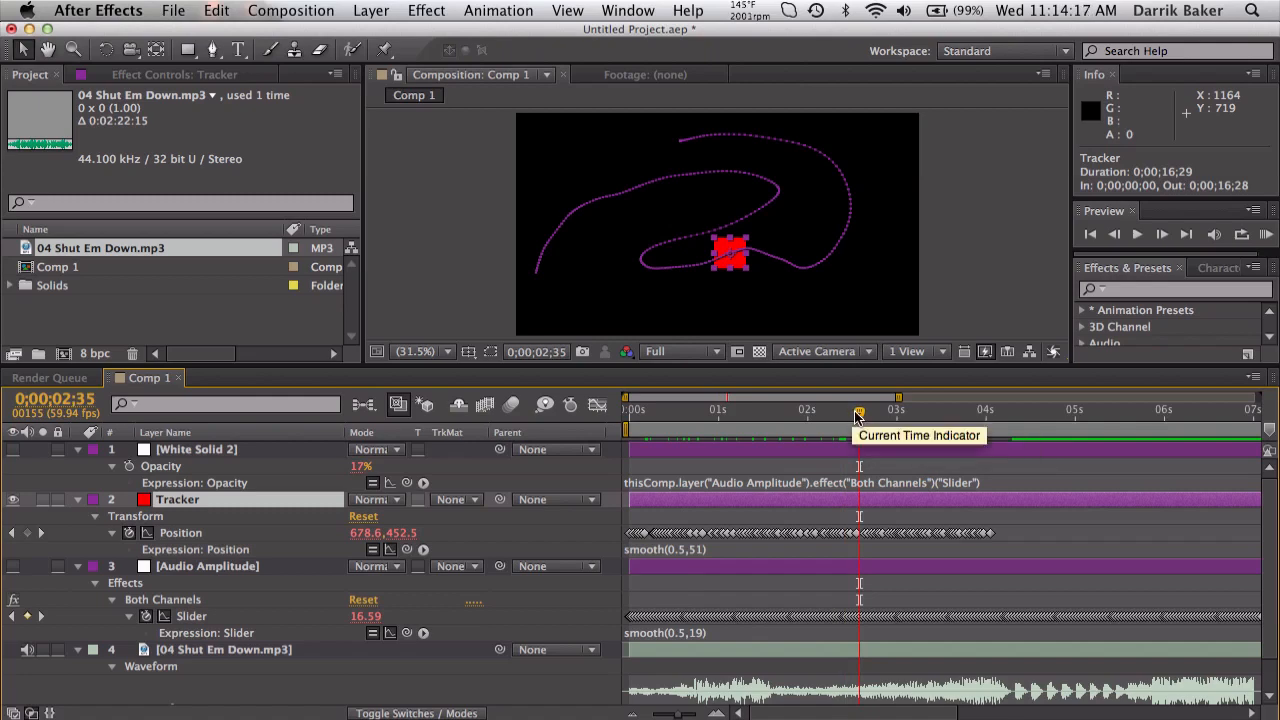
pyautogui.moveTo(858, 408); pyautogui.dragTo(976, 408)
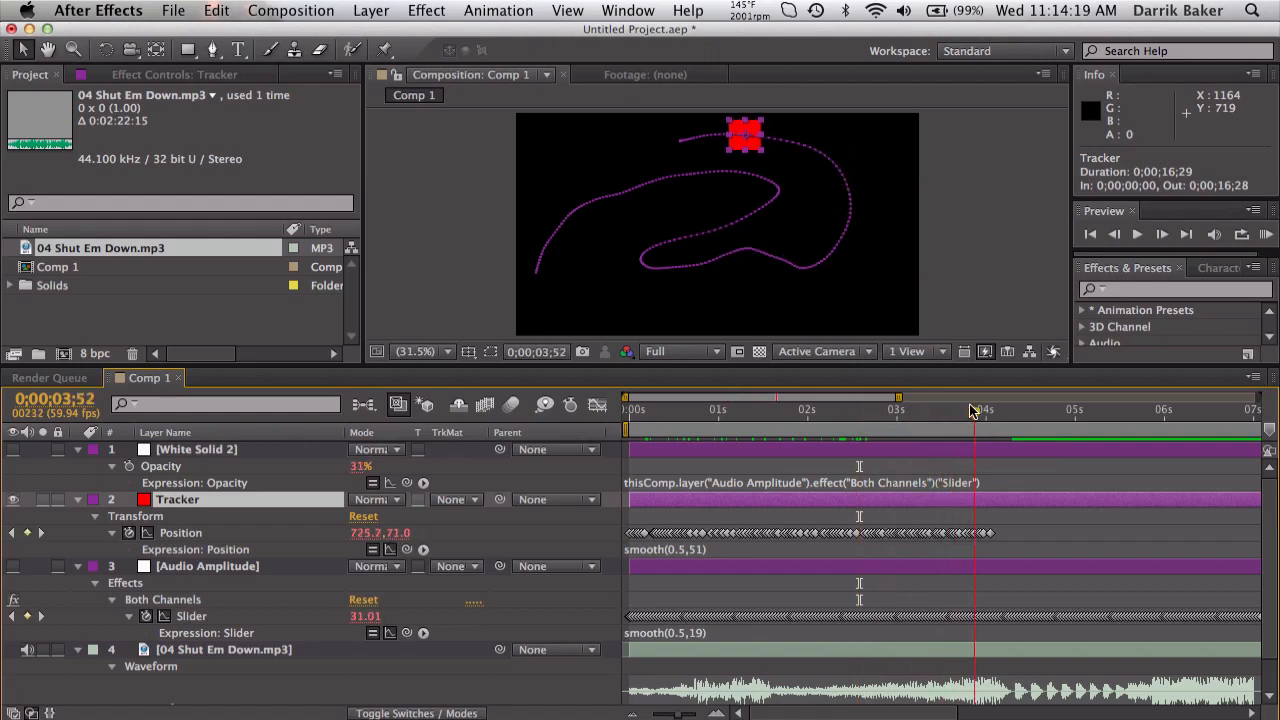